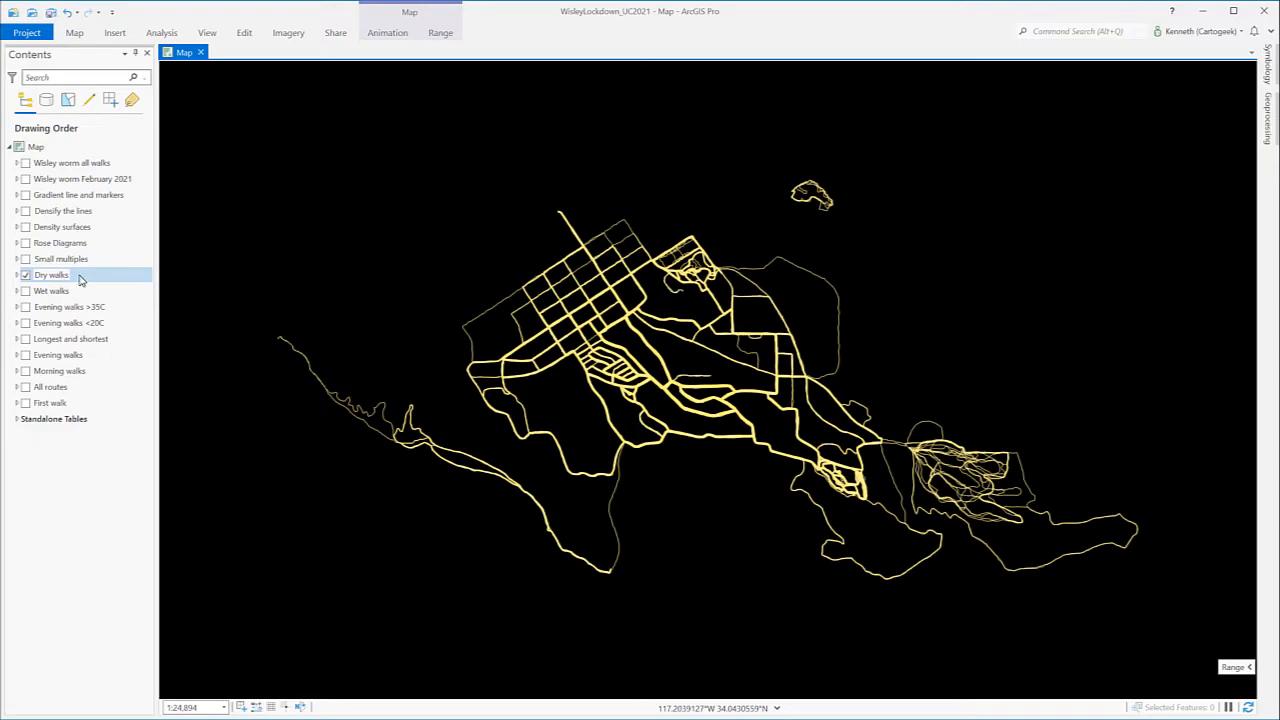
Step: Hide the Dry walks layer and turn on the expanded Small multiples group
left_click(51, 275)
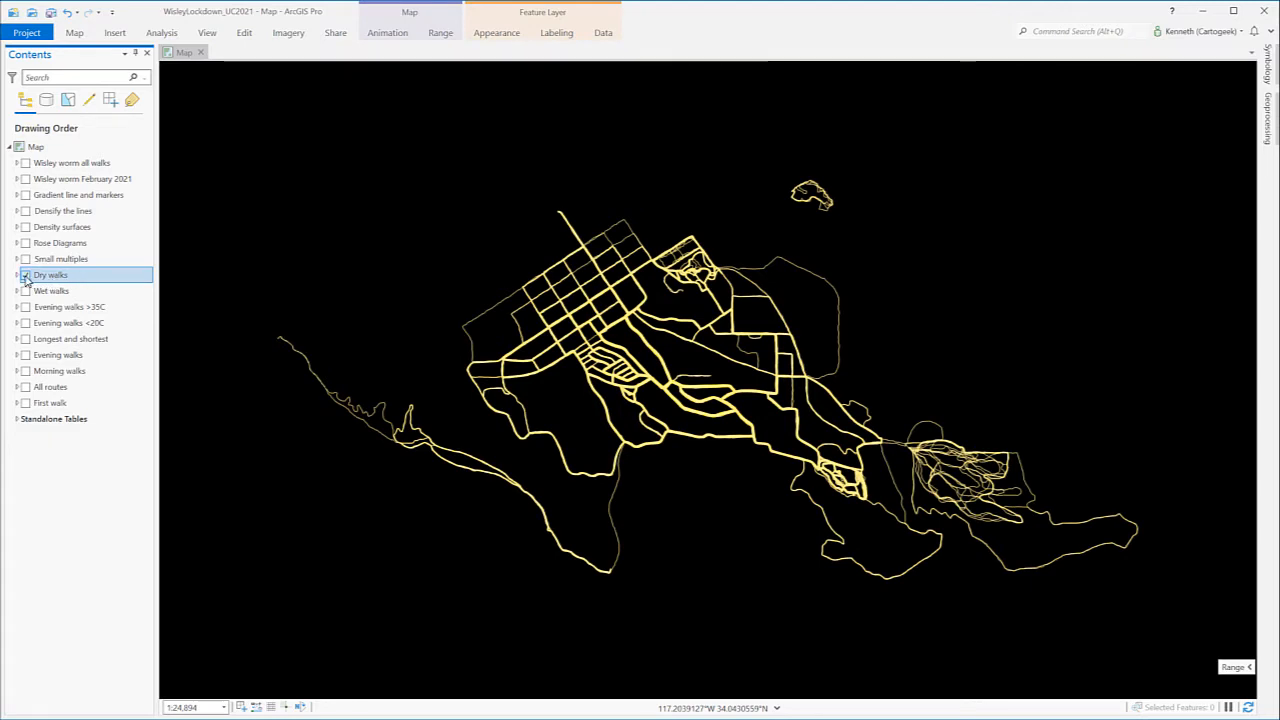
left_click(24, 275)
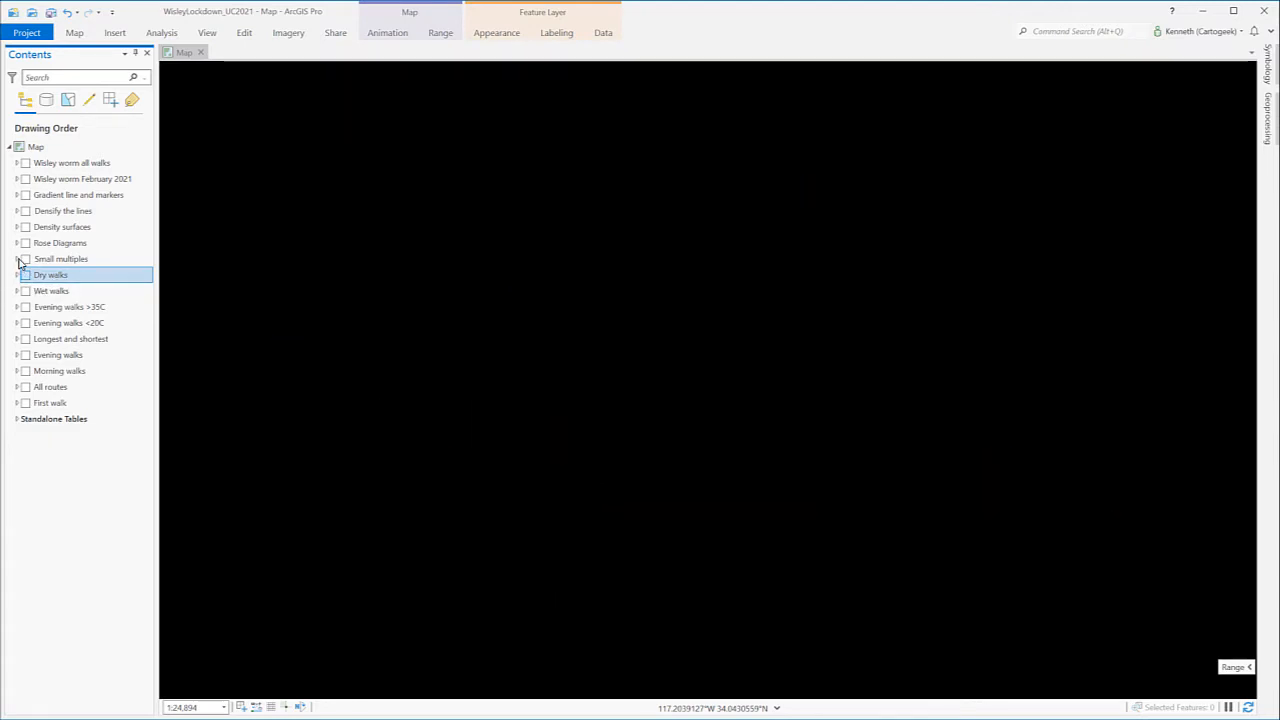
left_click(17, 259)
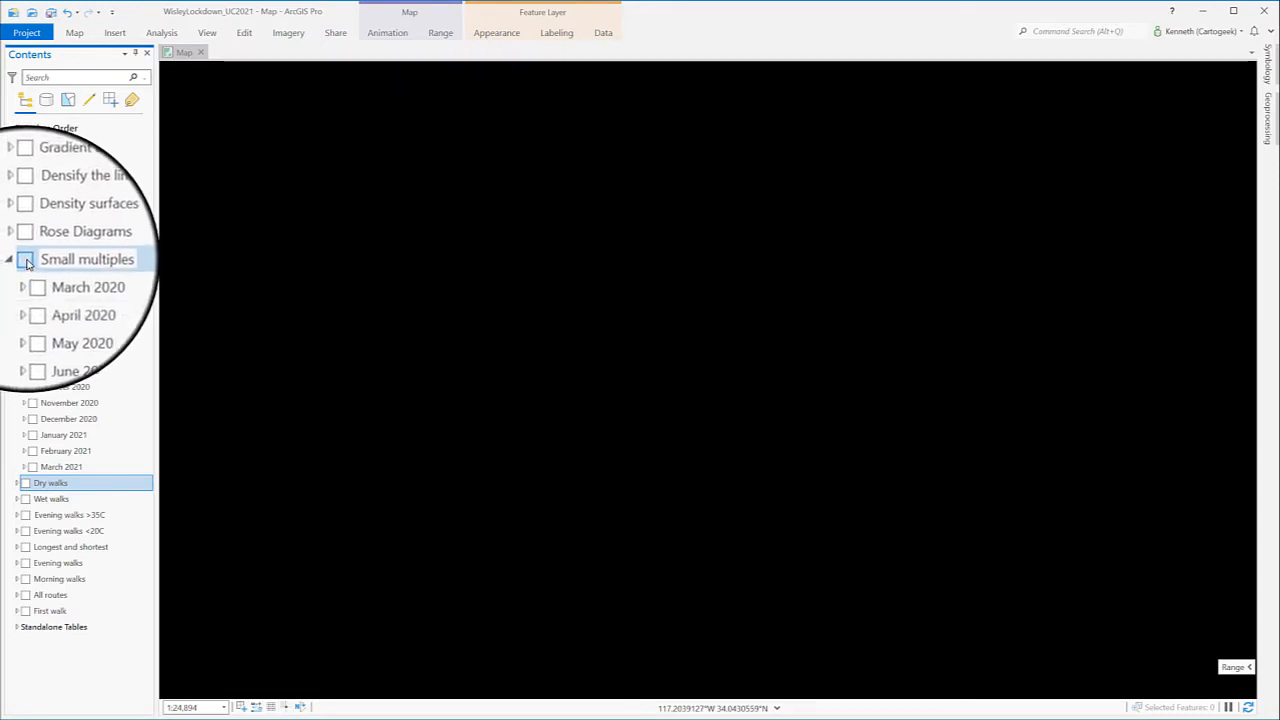
left_click(24, 259)
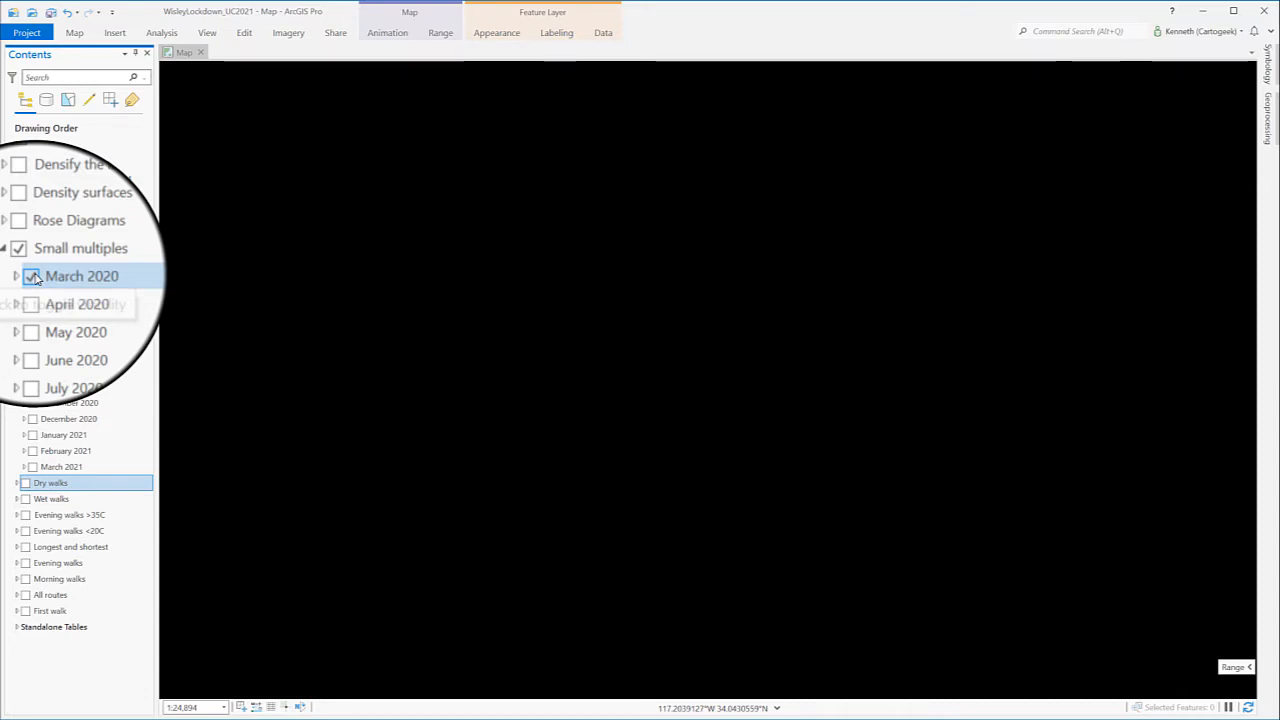
Step: Toggle the March, April, July, August, December 2020 and January 2021 walk layers one at a time
left_click(33, 276)
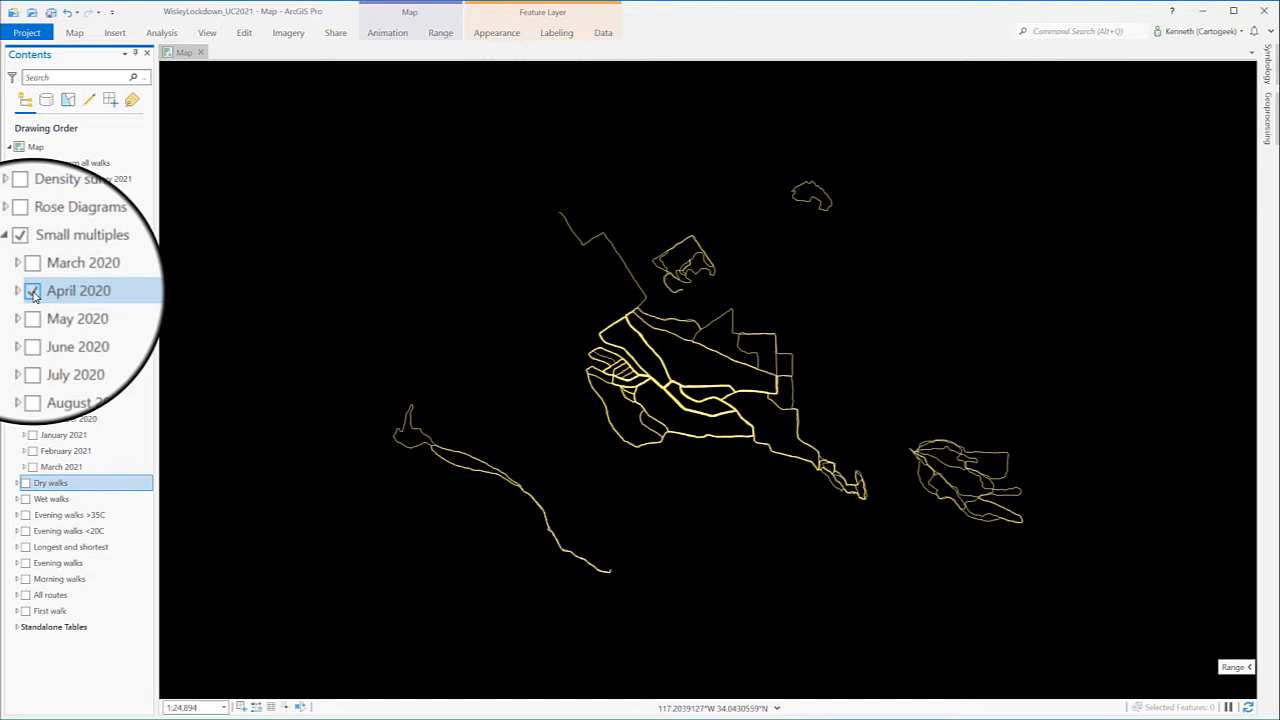
left_click(32, 290)
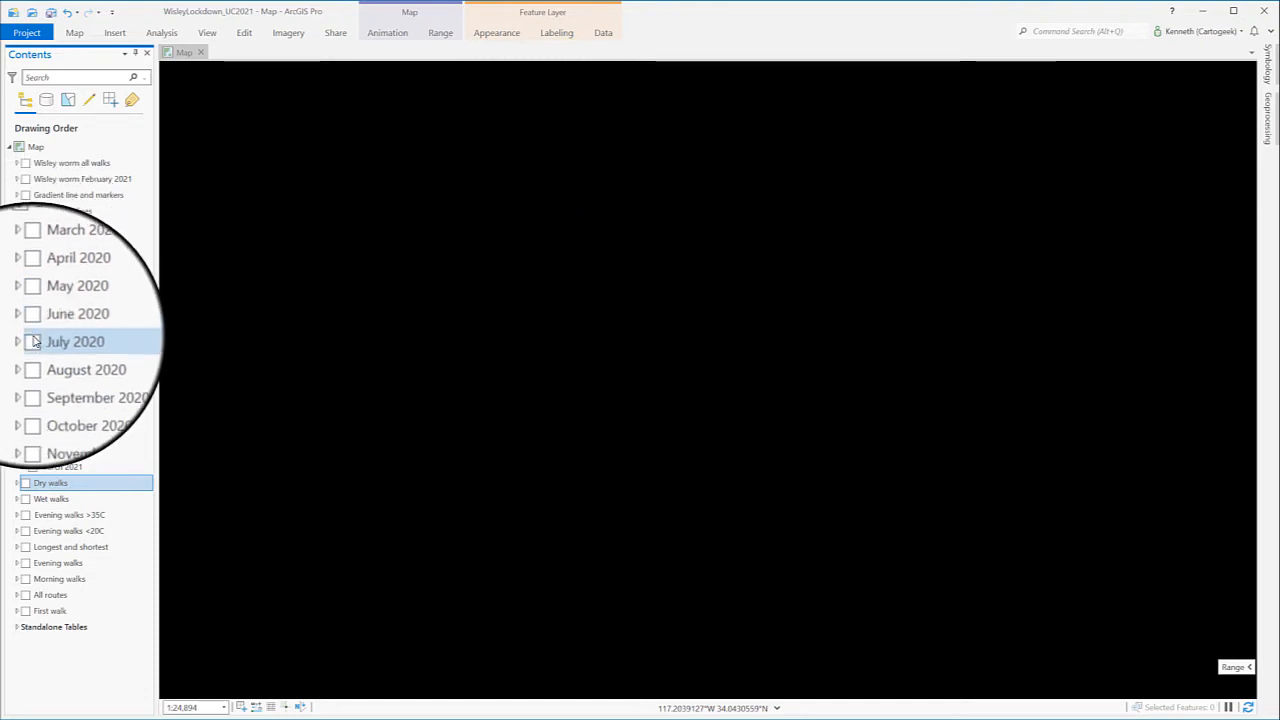
left_click(32, 338)
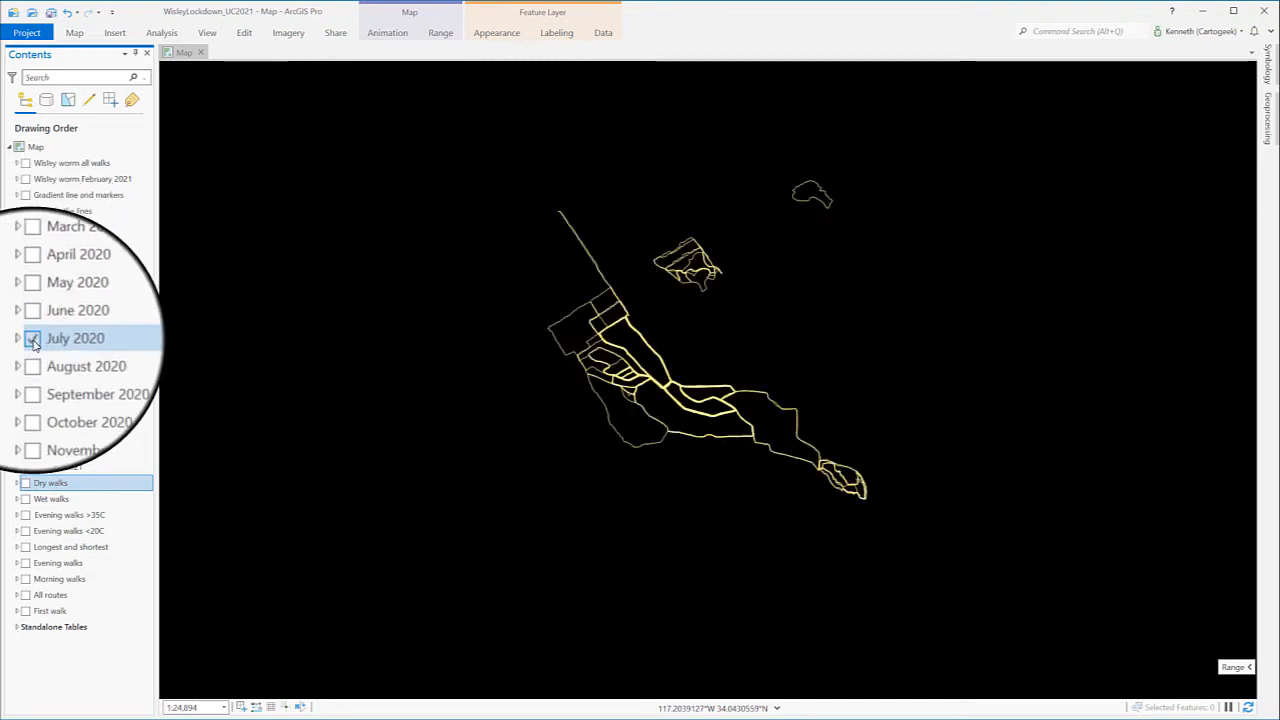
left_click(32, 338)
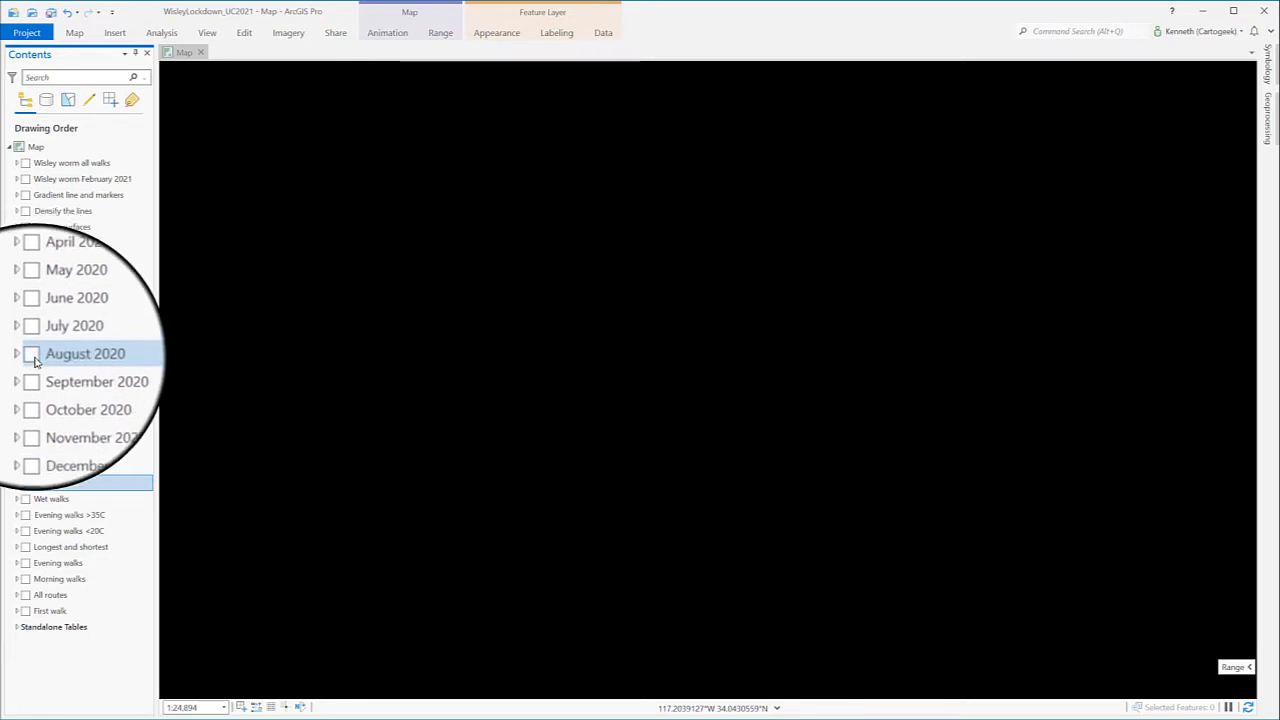
left_click(31, 353)
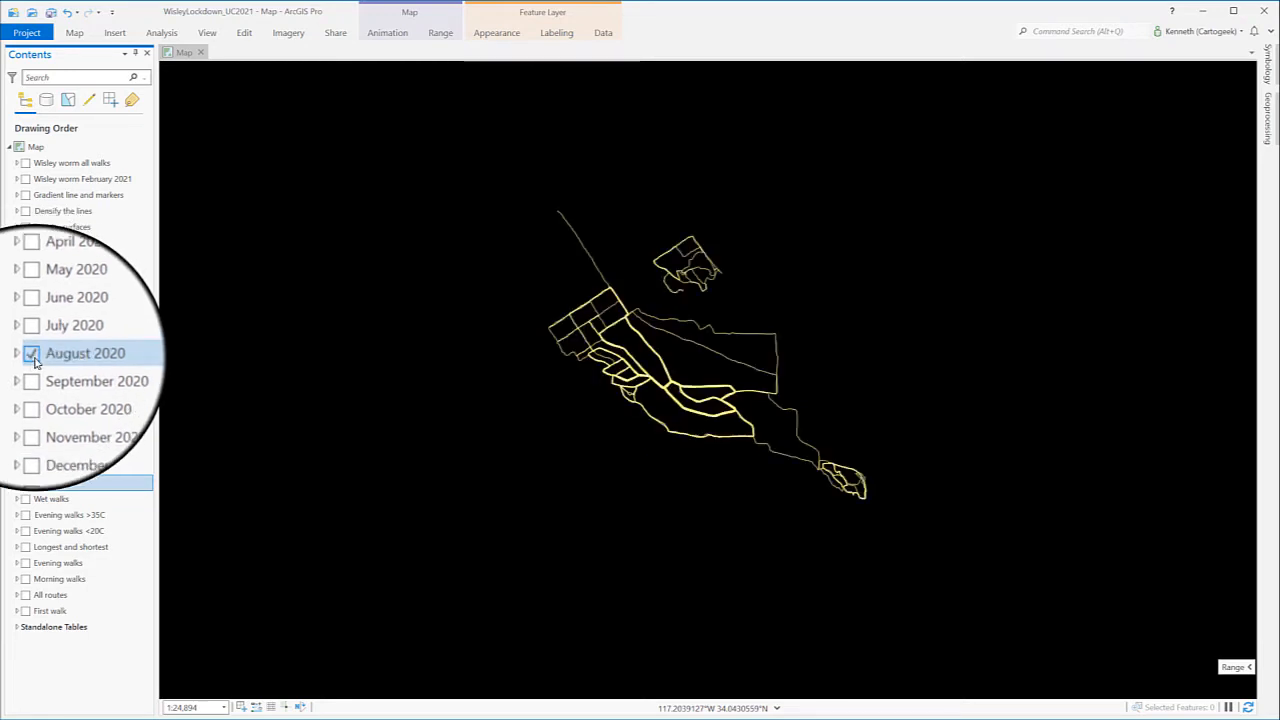
left_click(32, 353)
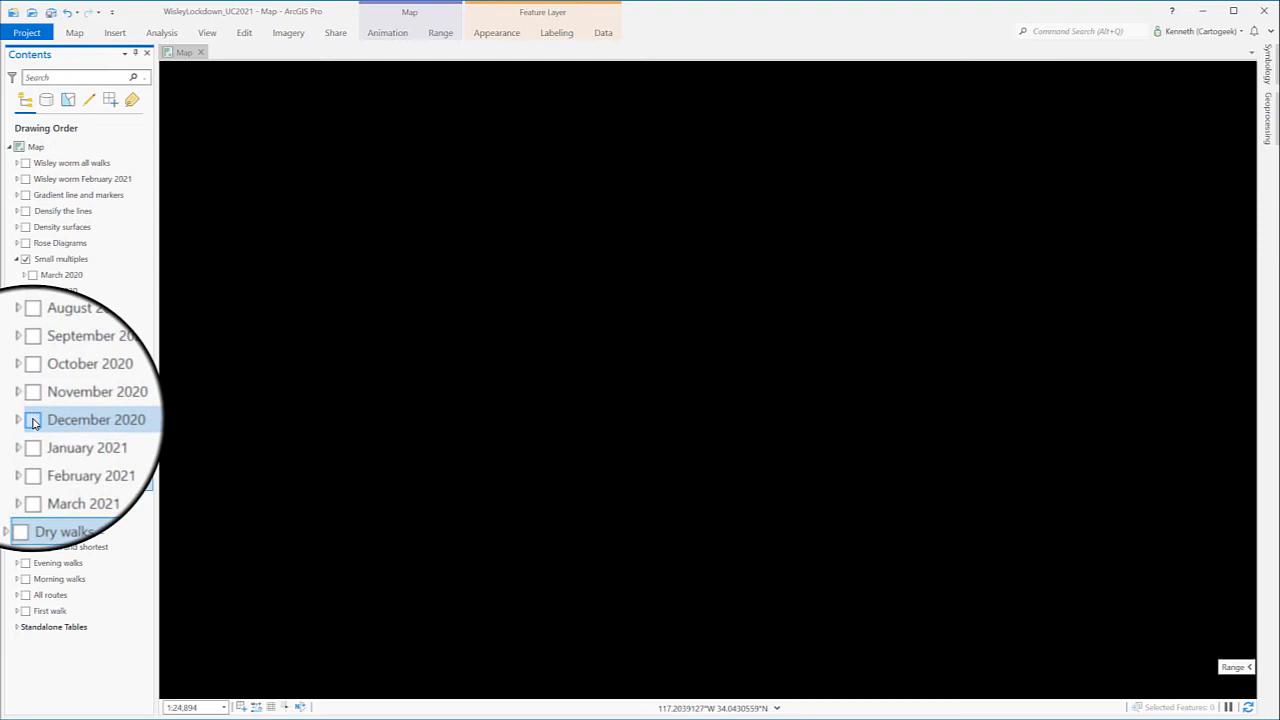
left_click(33, 419)
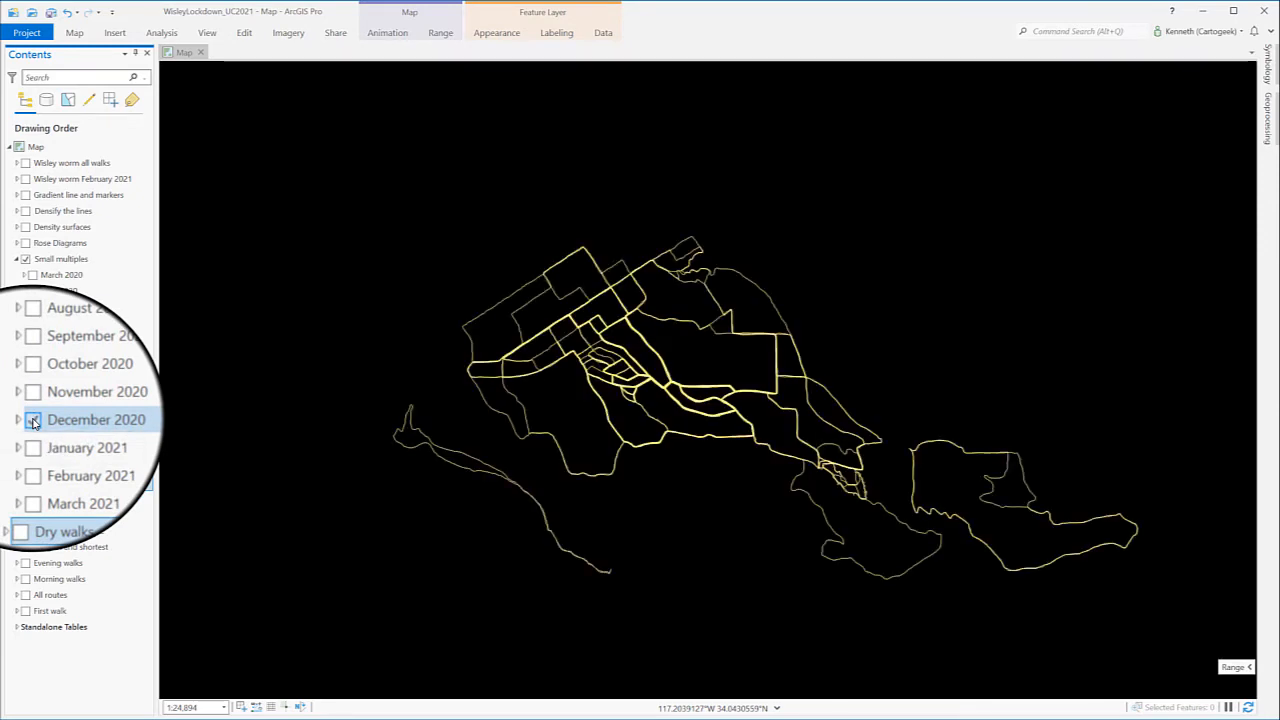
left_click(33, 420)
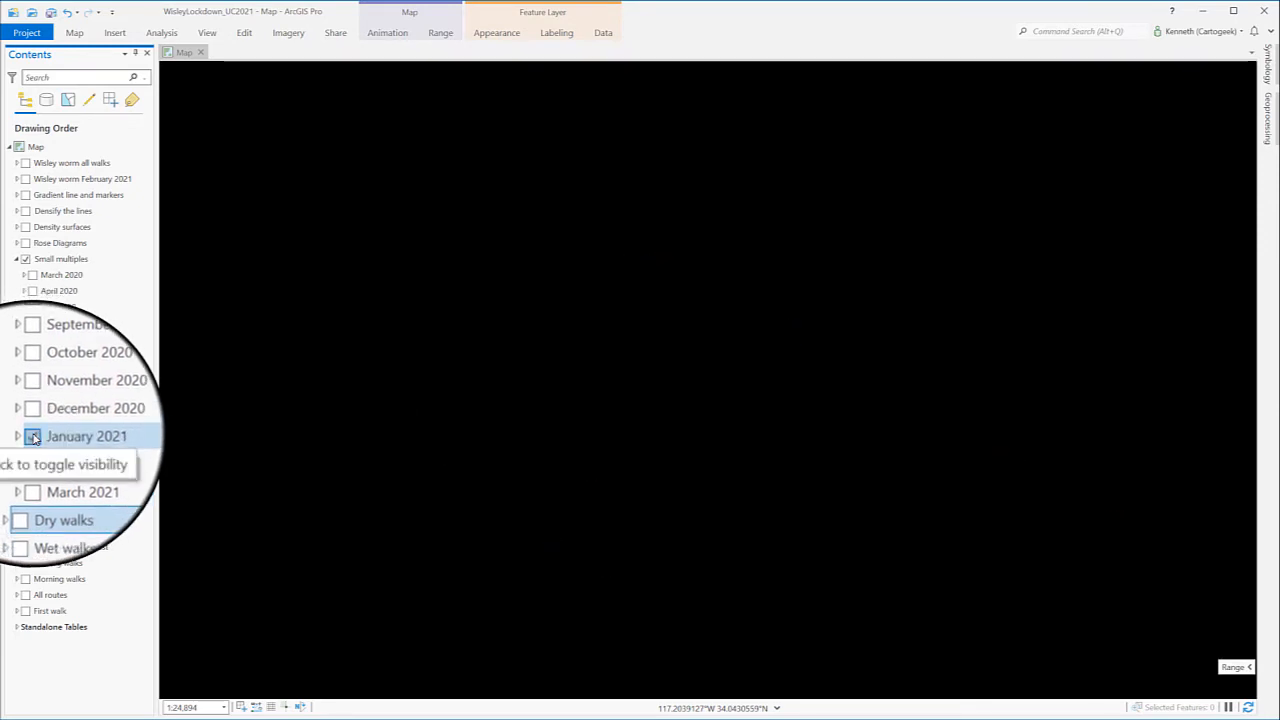
left_click(33, 436)
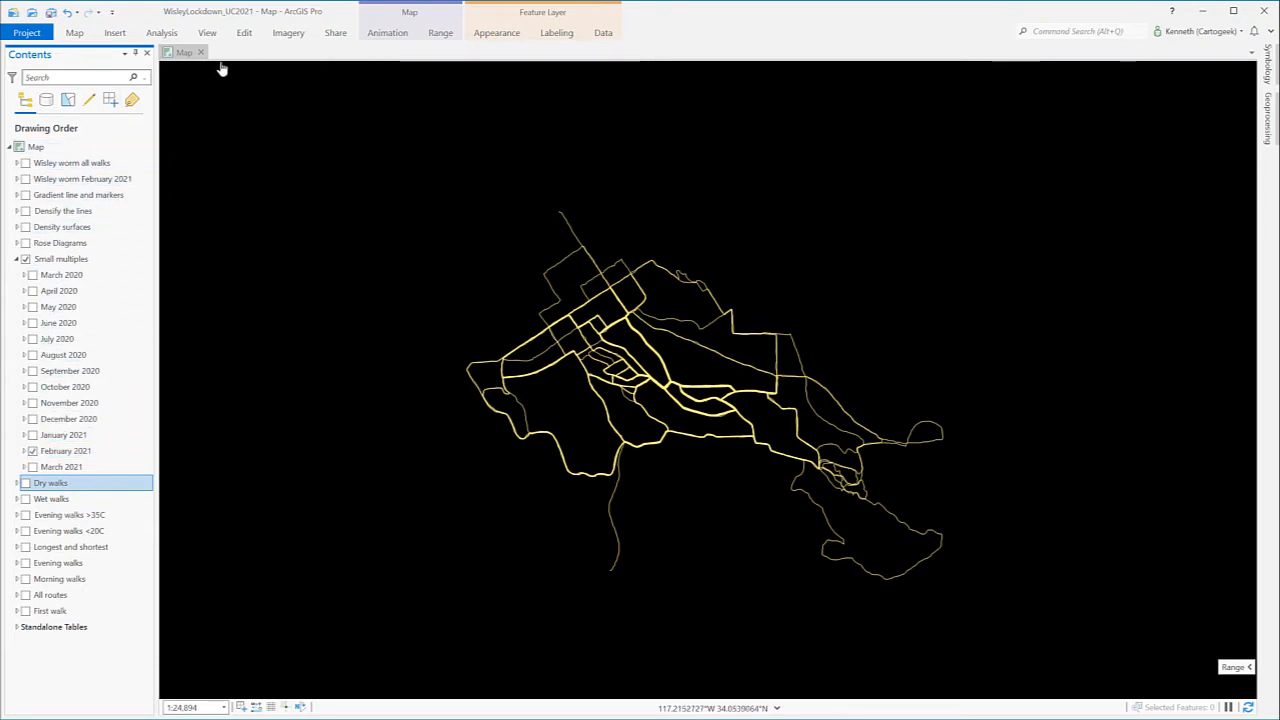
left_click(335, 32)
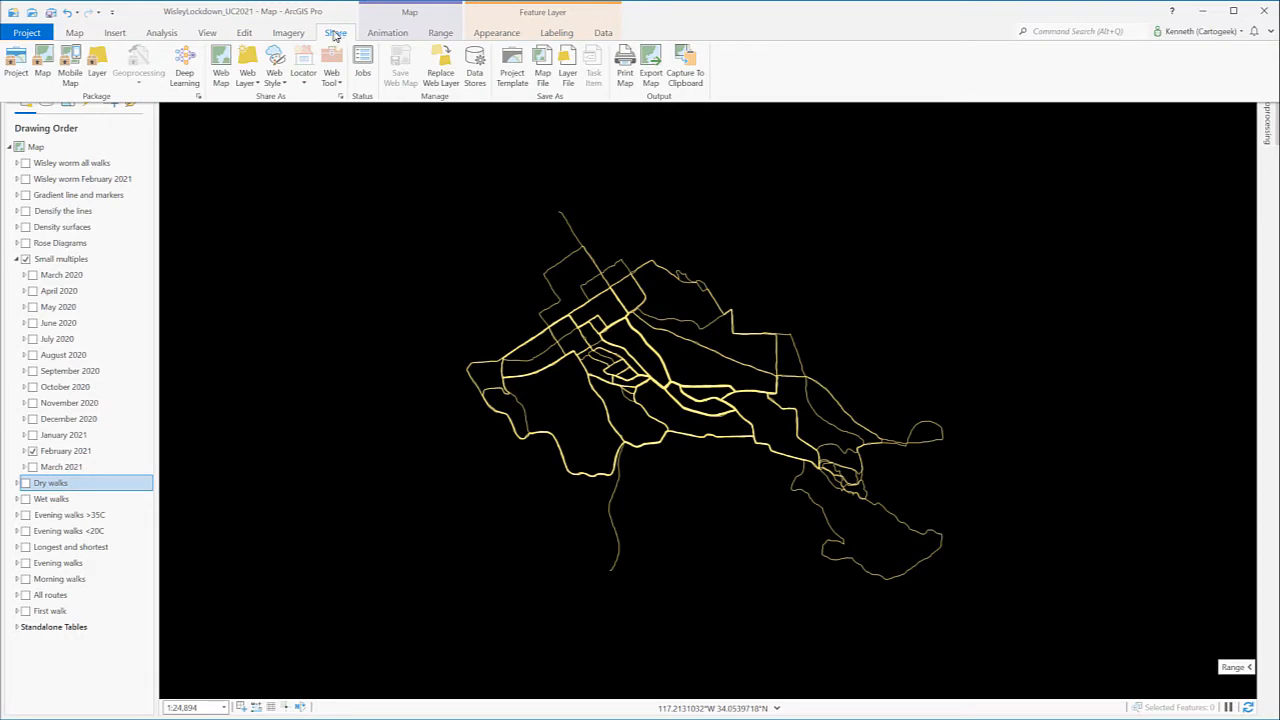
left_click(335, 33)
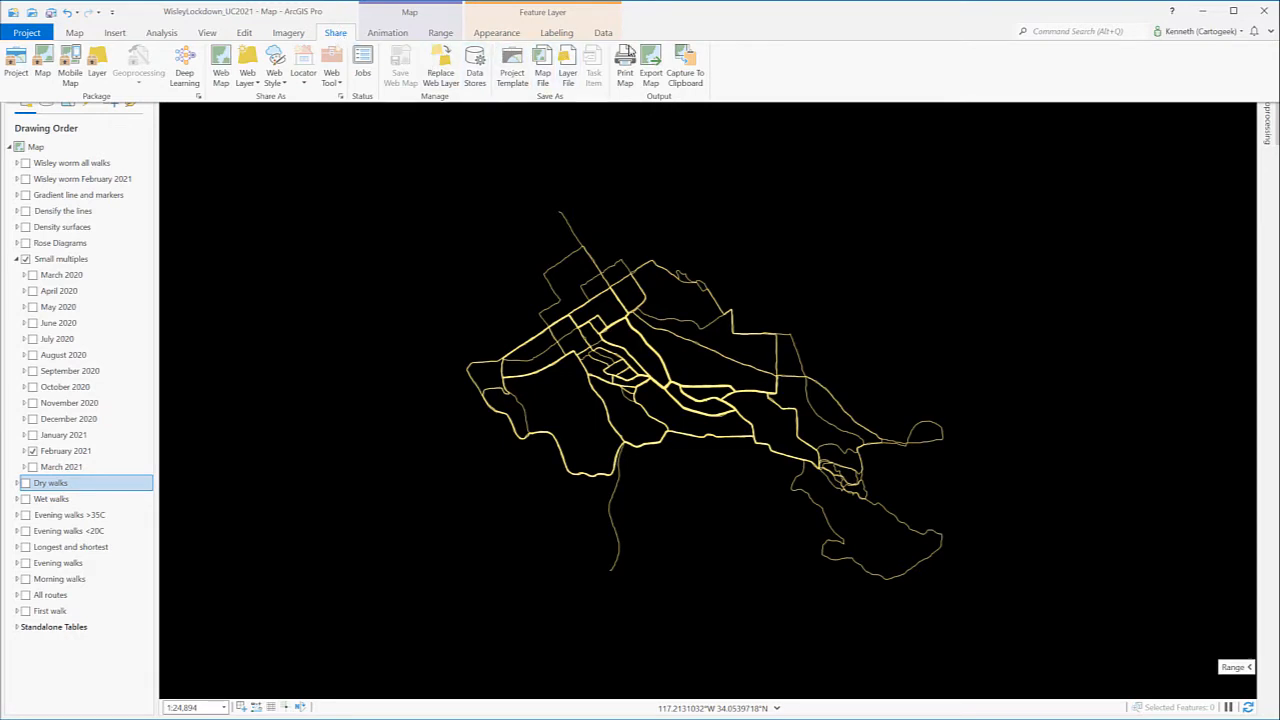
left_click(651, 60)
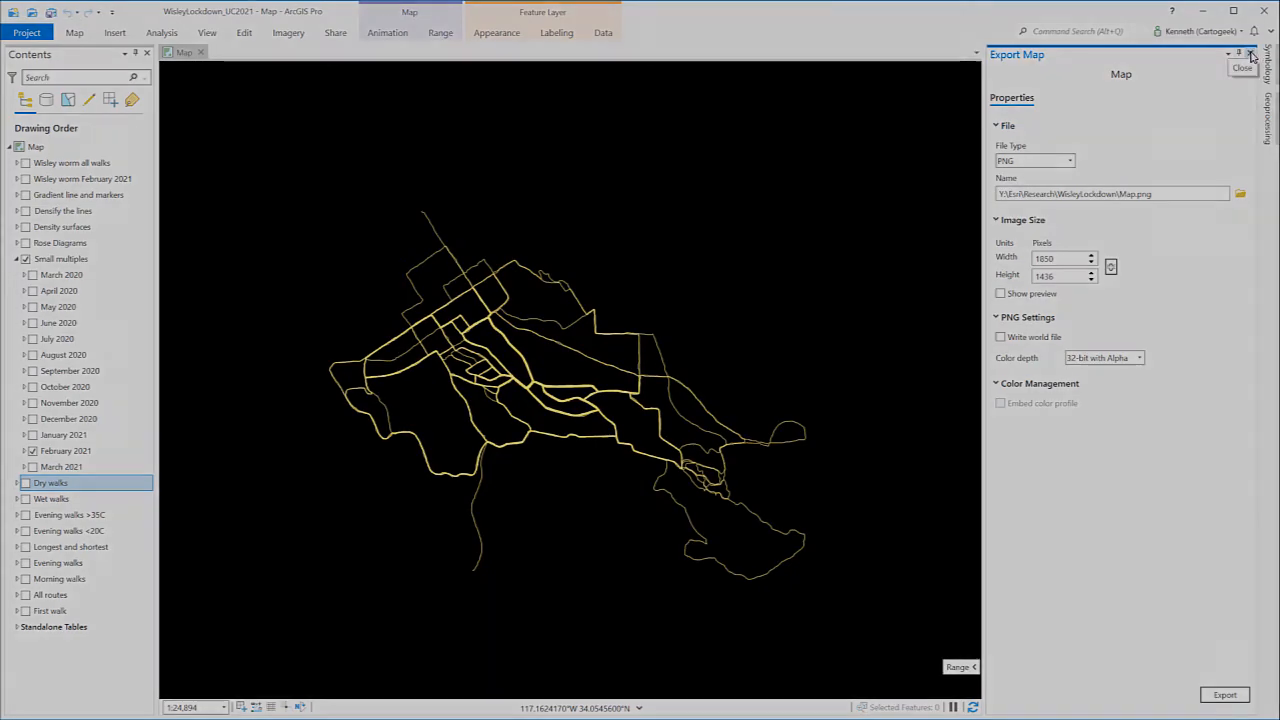
left_click(1251, 54)
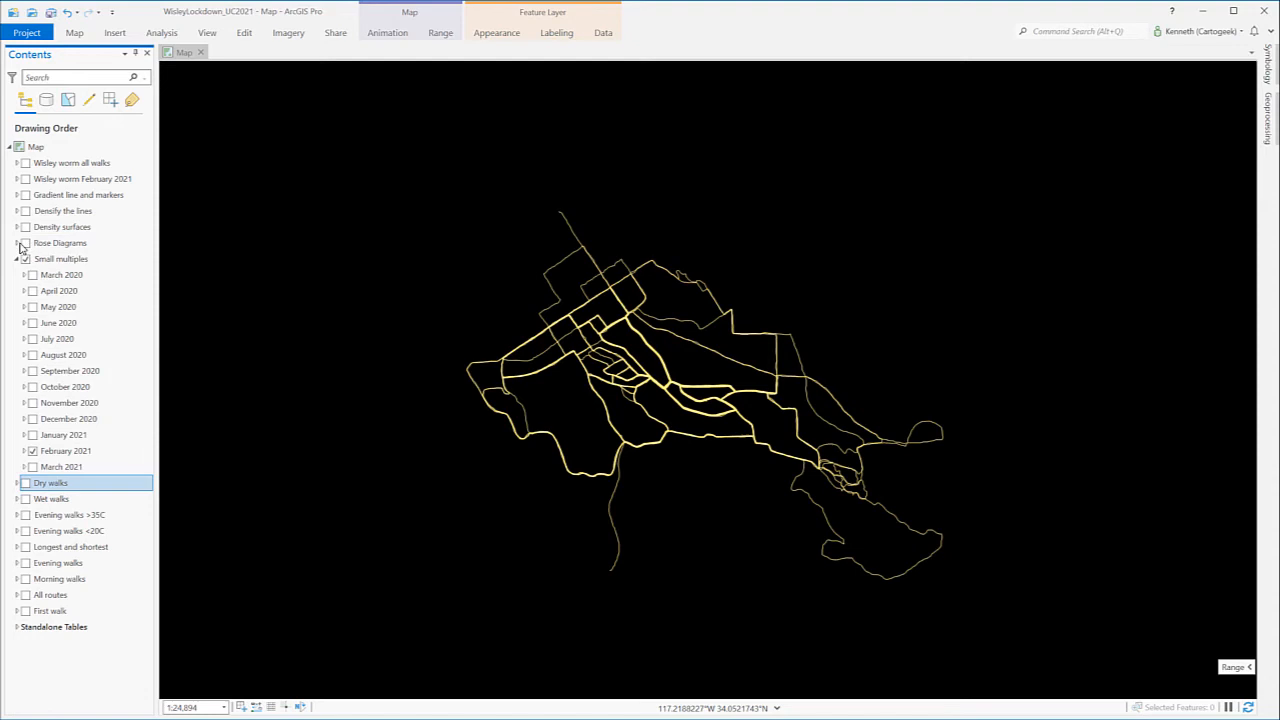
Step: Collapse Small multiples, turn on Rose Diagrams and show the WisleyCoxcombData points
left_click(17, 259)
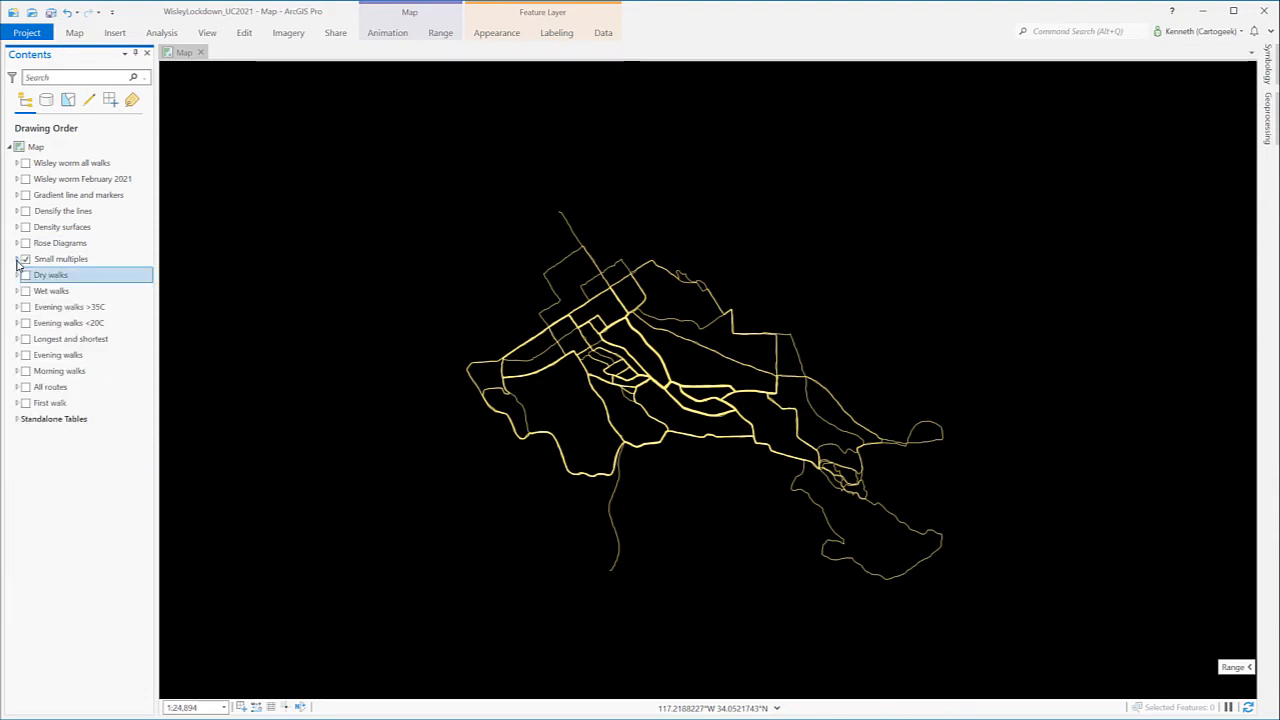
left_click(25, 259)
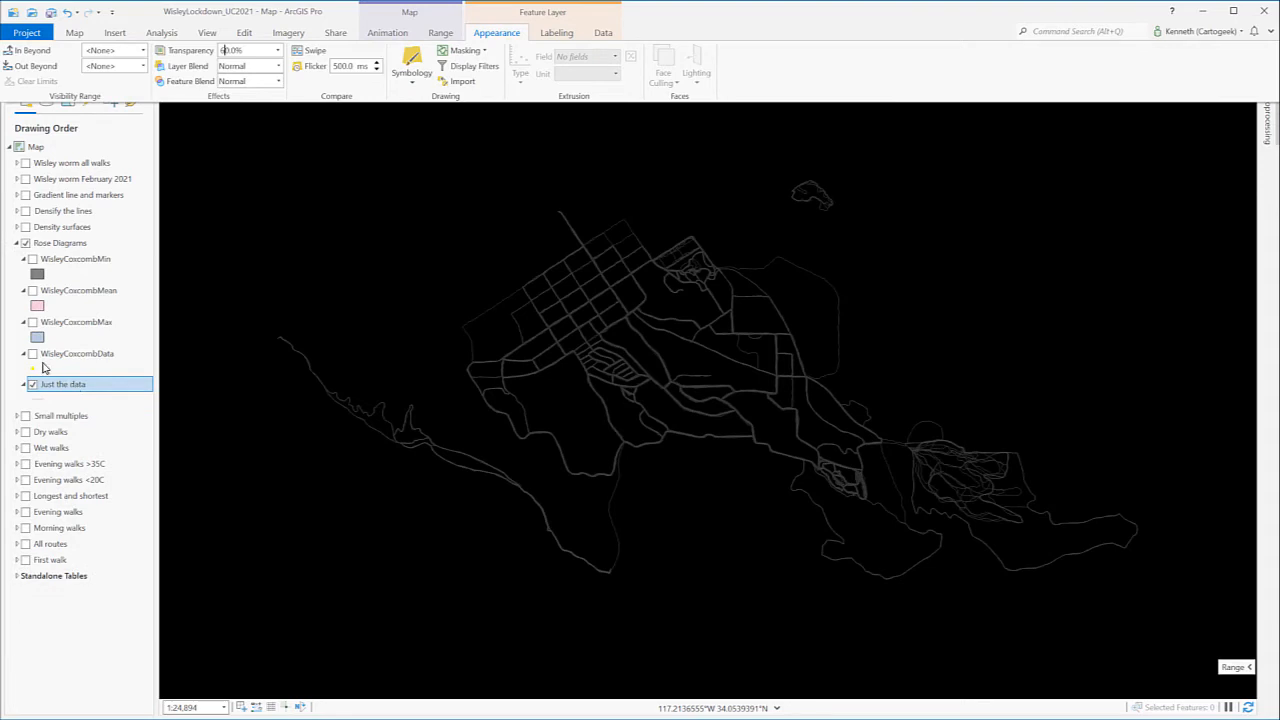
left_click(77, 353)
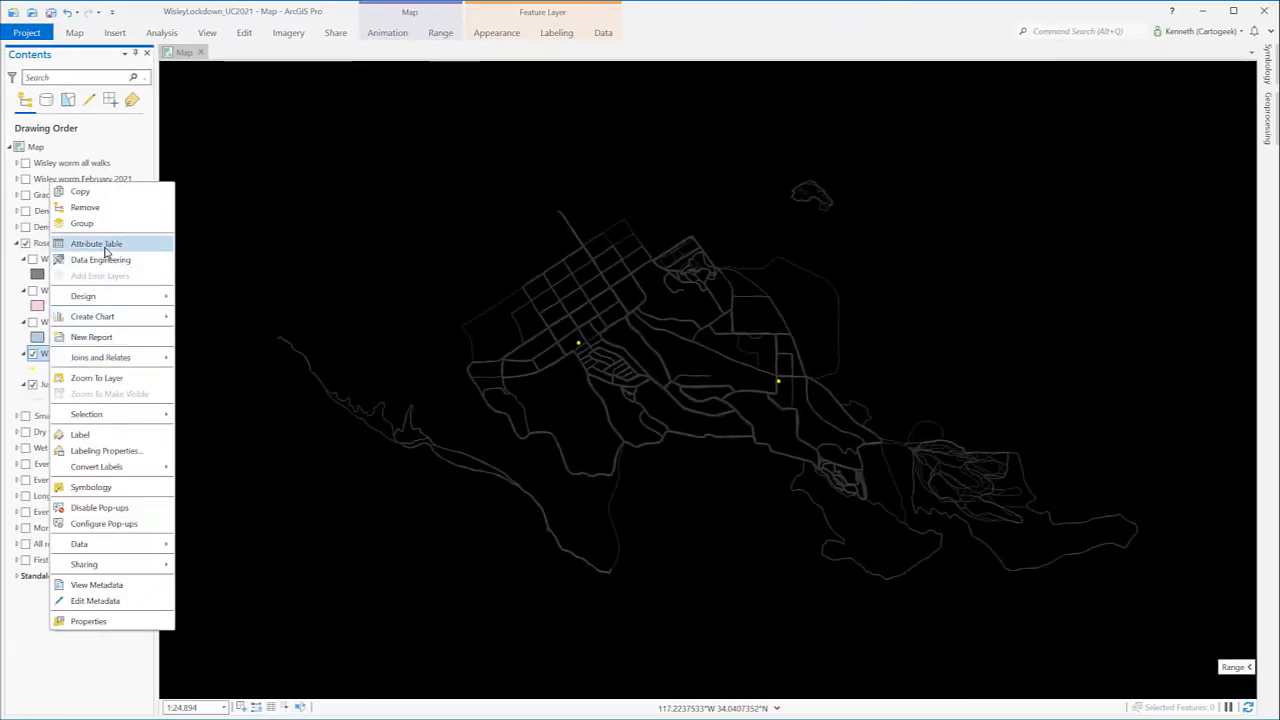
Step: View the WisleyCoxcombData attribute table and the WisleyCoxcombPivotMAX.csv standalone table
left_click(96, 243)
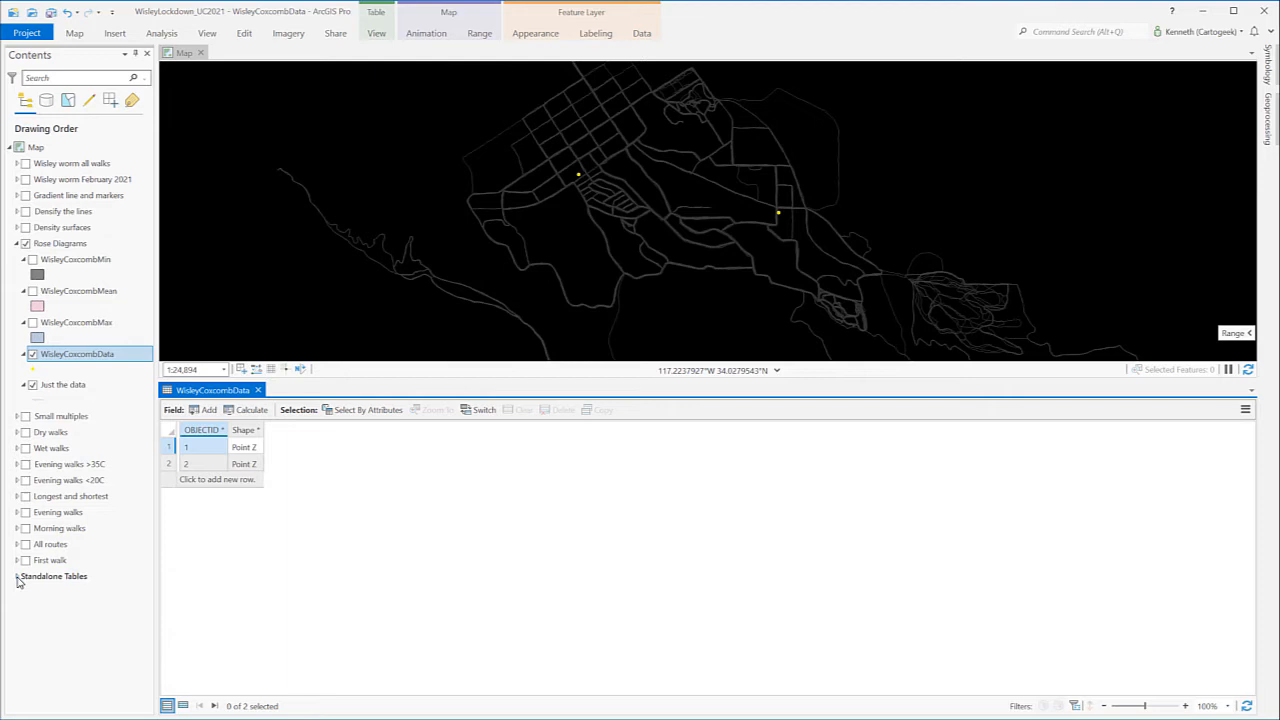
left_click(18, 576)
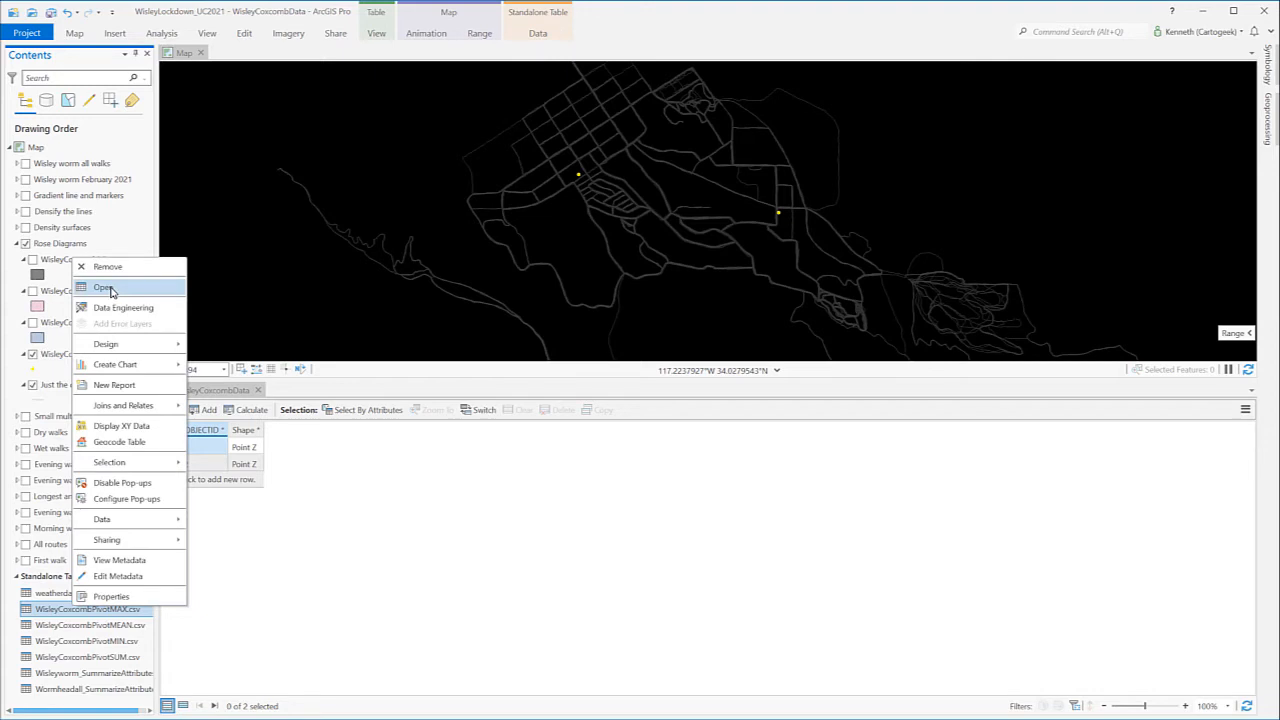
left_click(105, 287)
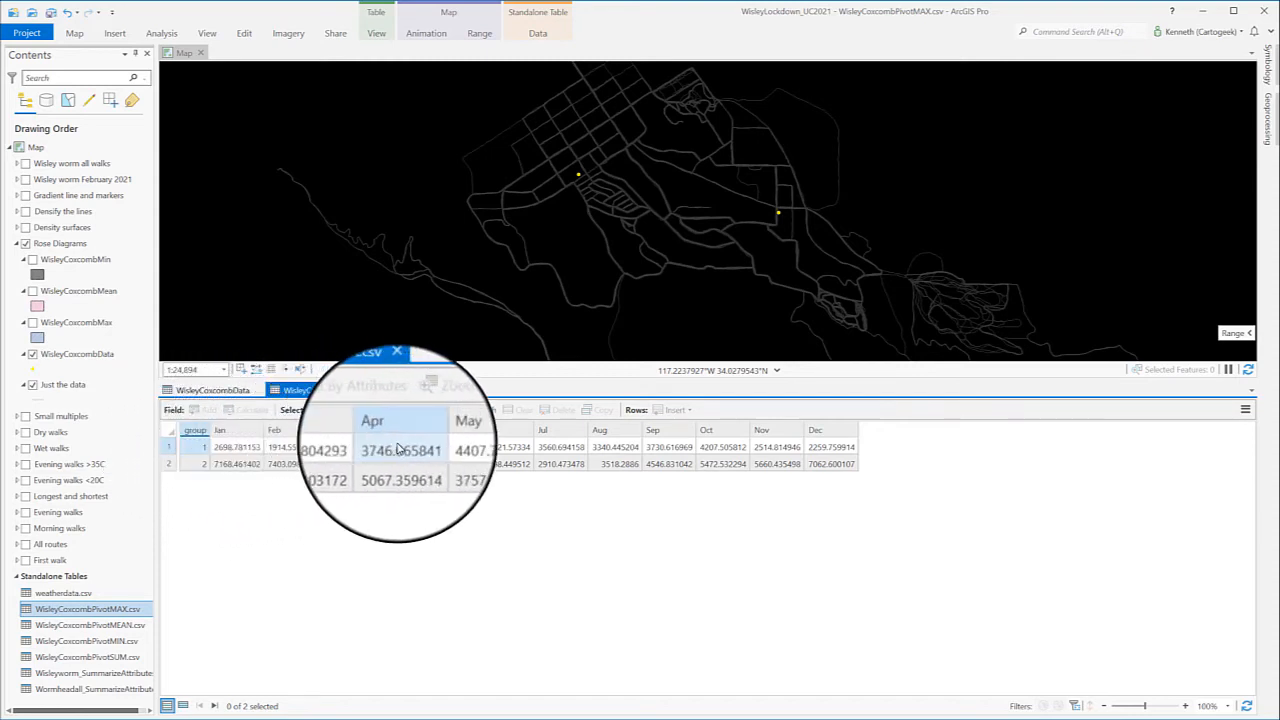
Step: Compare WisleyCoxcombData's joined monthly values, then close its table
left_click(213, 390)
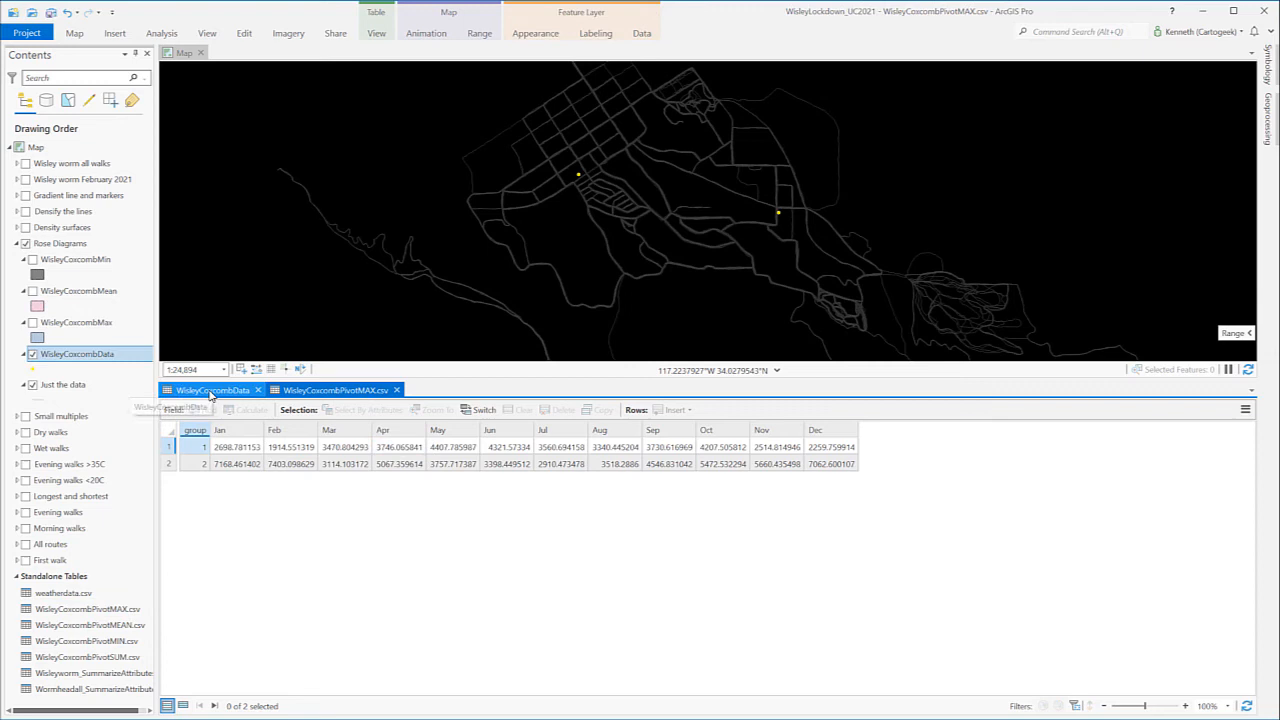
left_click(210, 389)
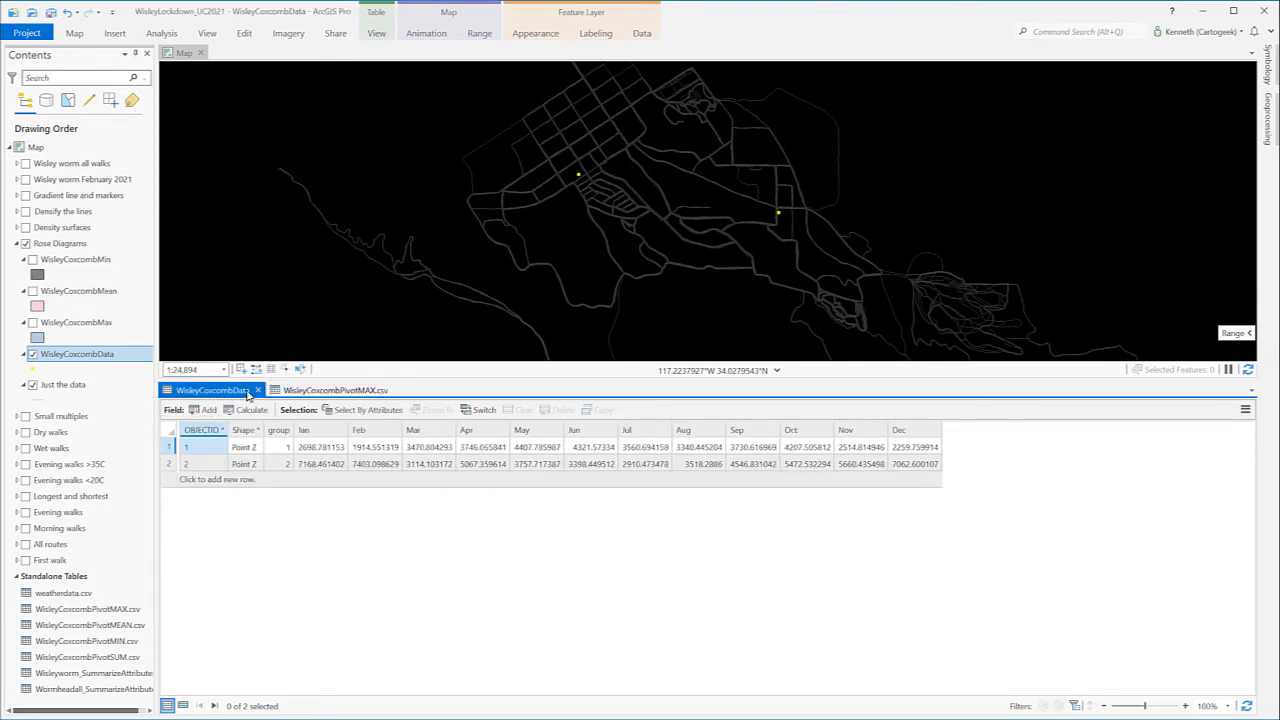
left_click(335, 389)
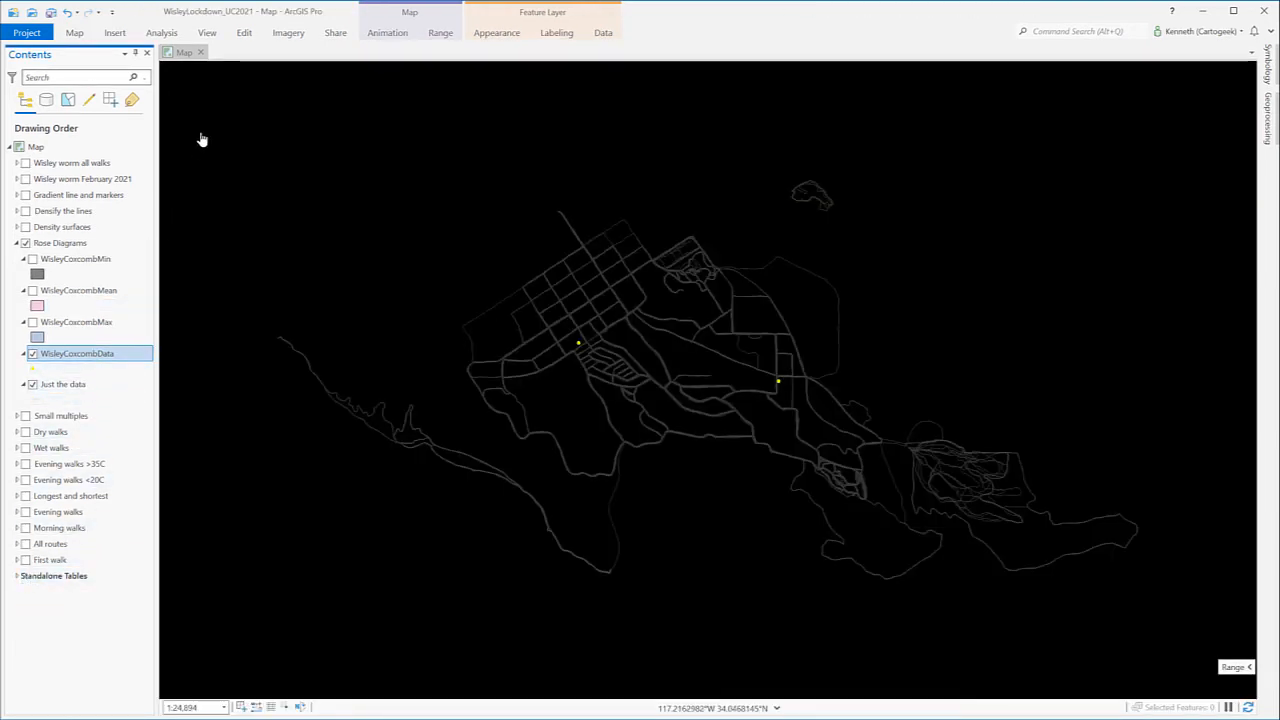
Step: Show the Catalog pane's Toolboxes and expand Create Coxcombs.tbx to list its tool
left_click(207, 32)
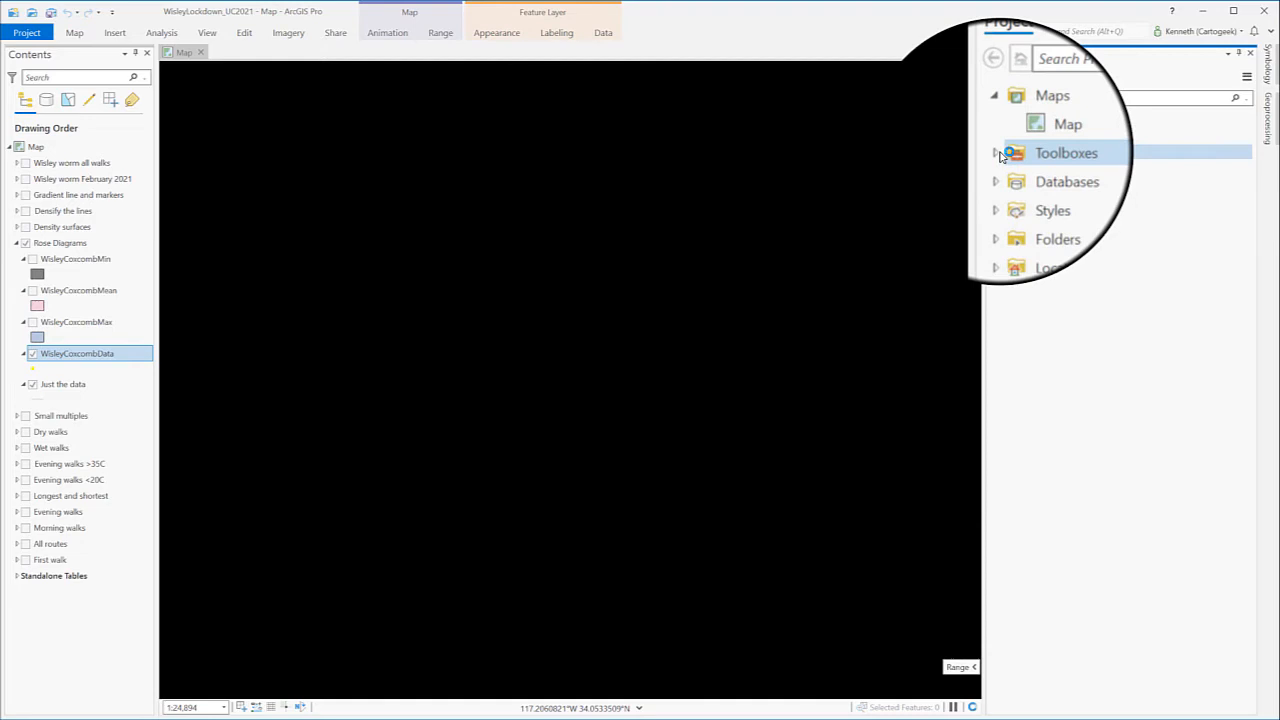
left_click(996, 153)
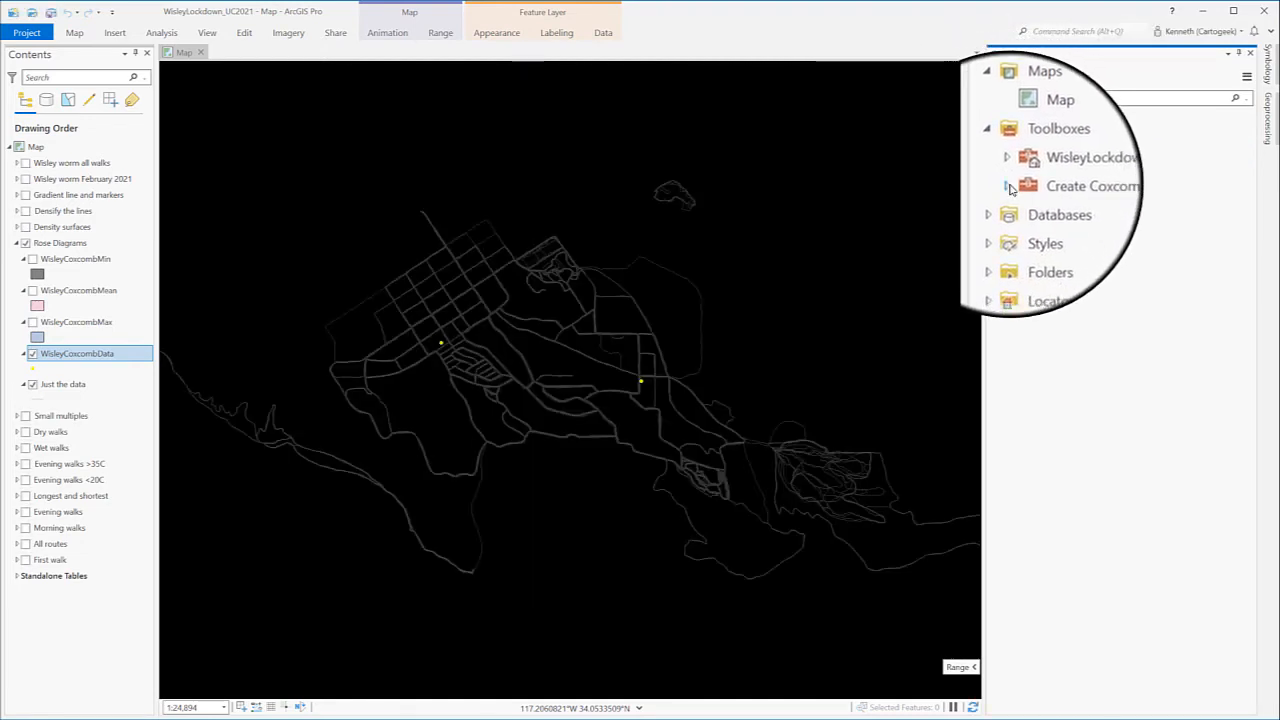
left_click(1008, 186)
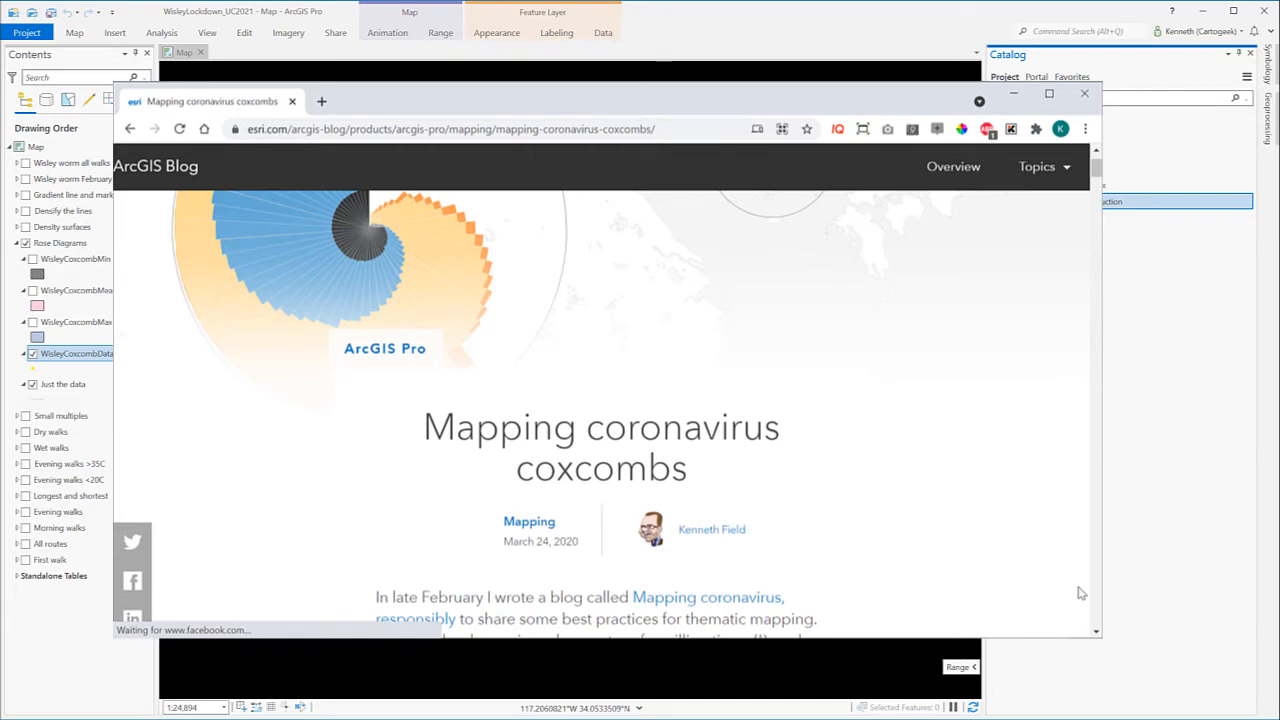
Step: Scroll down the Mapping coronavirus coxcombs post to its example coxcomb map
scroll("down", 3)
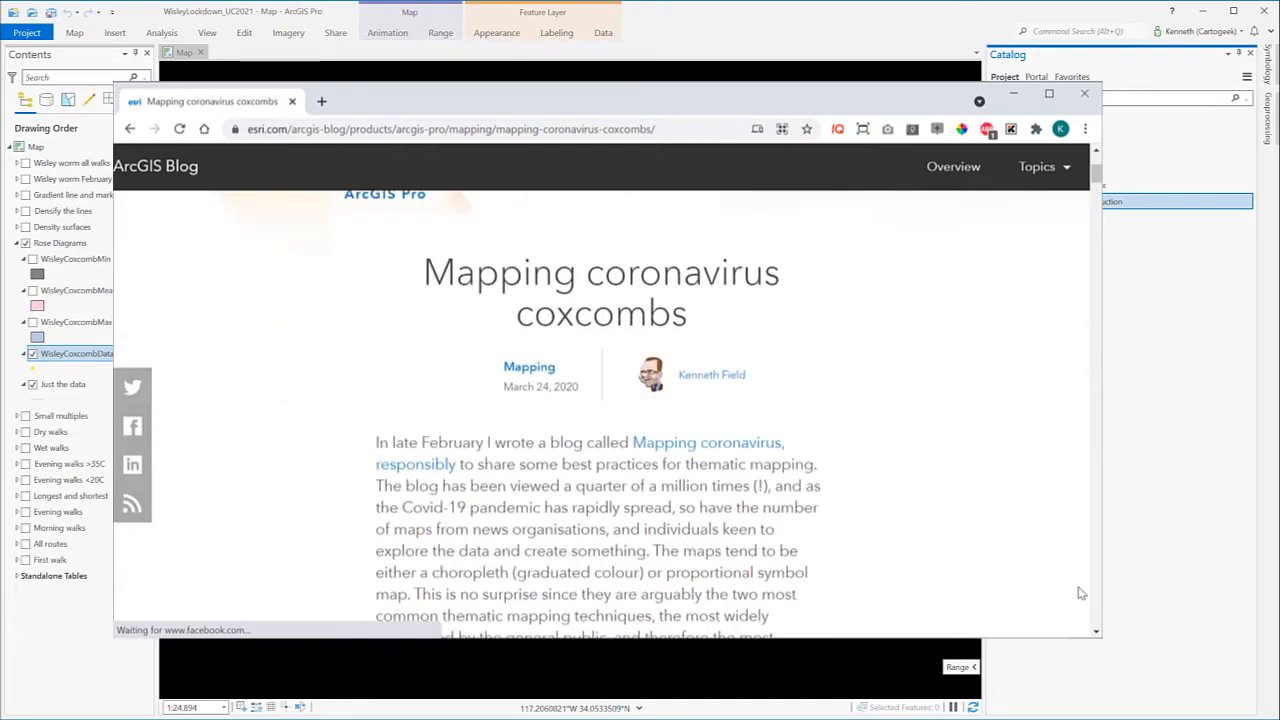
scroll("down", 3)
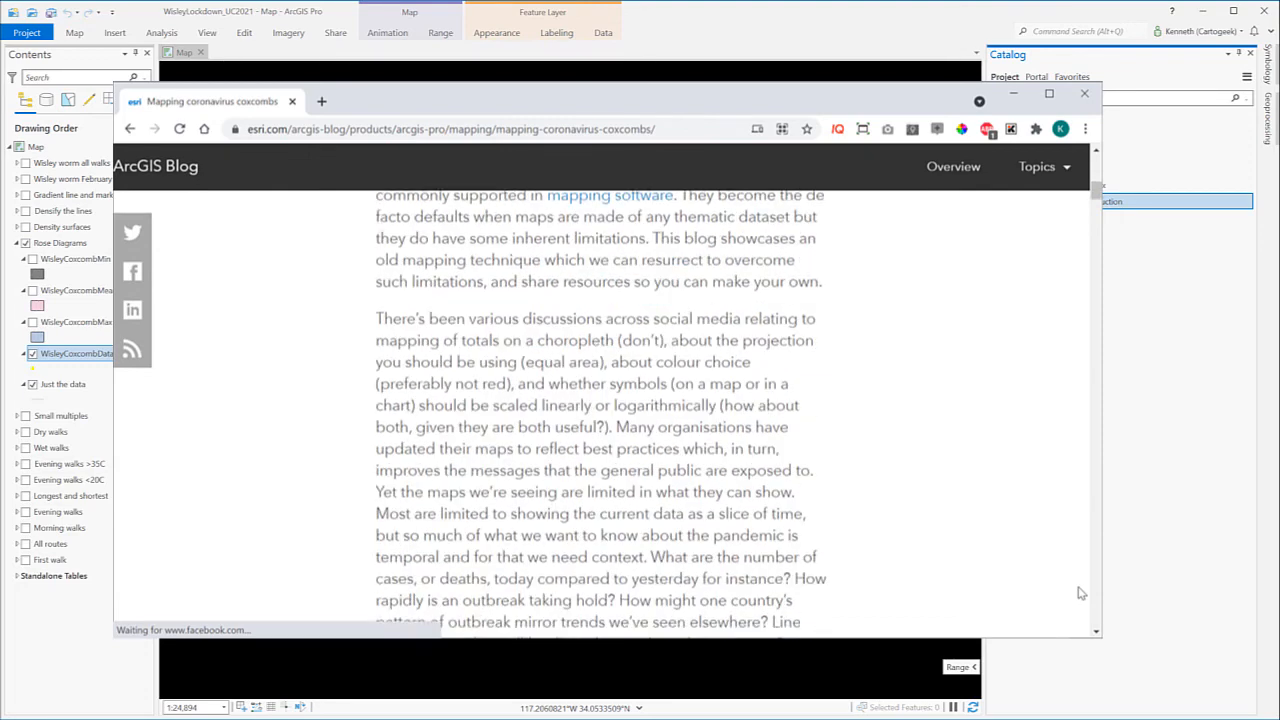
scroll("down", 3)
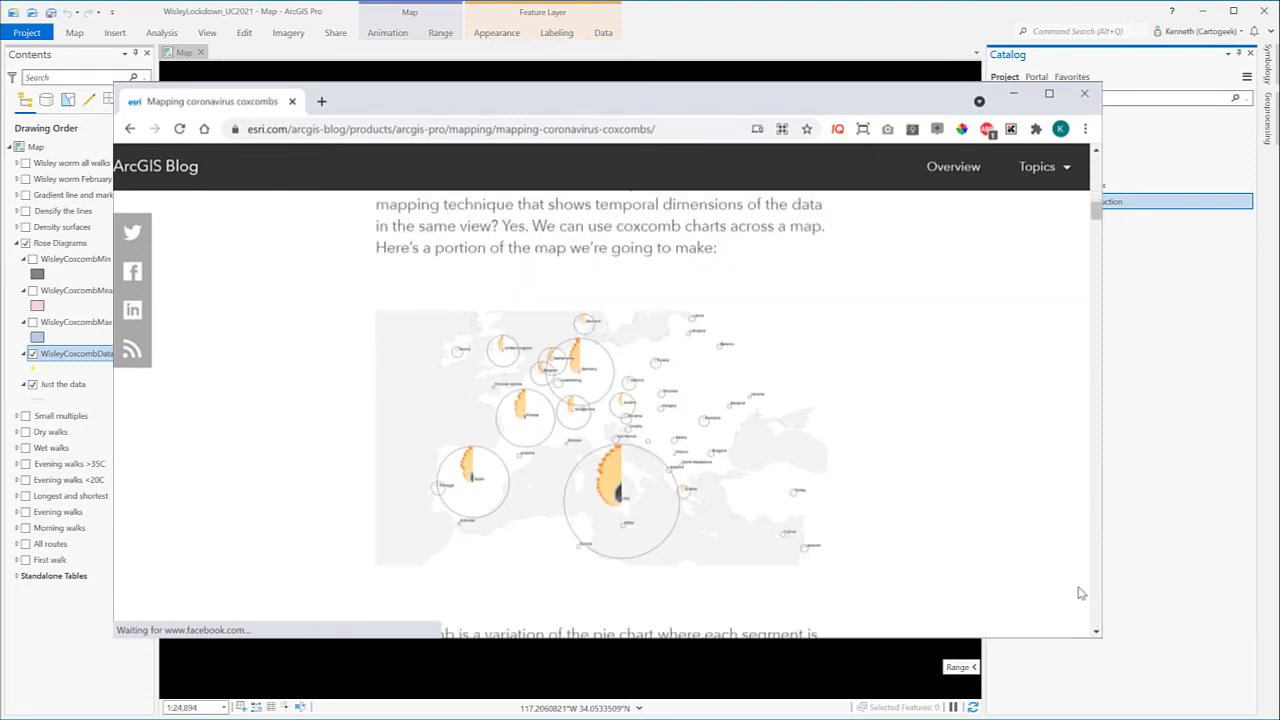
scroll("down", 3)
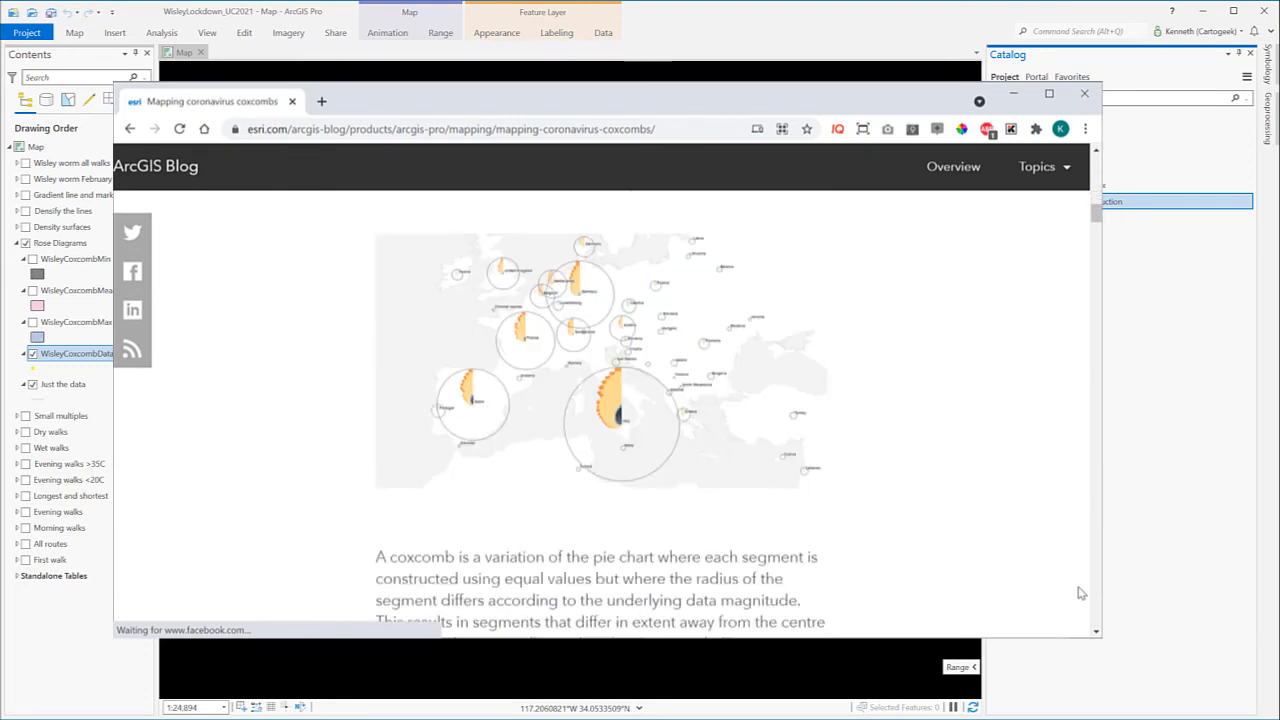
scroll("down", 3)
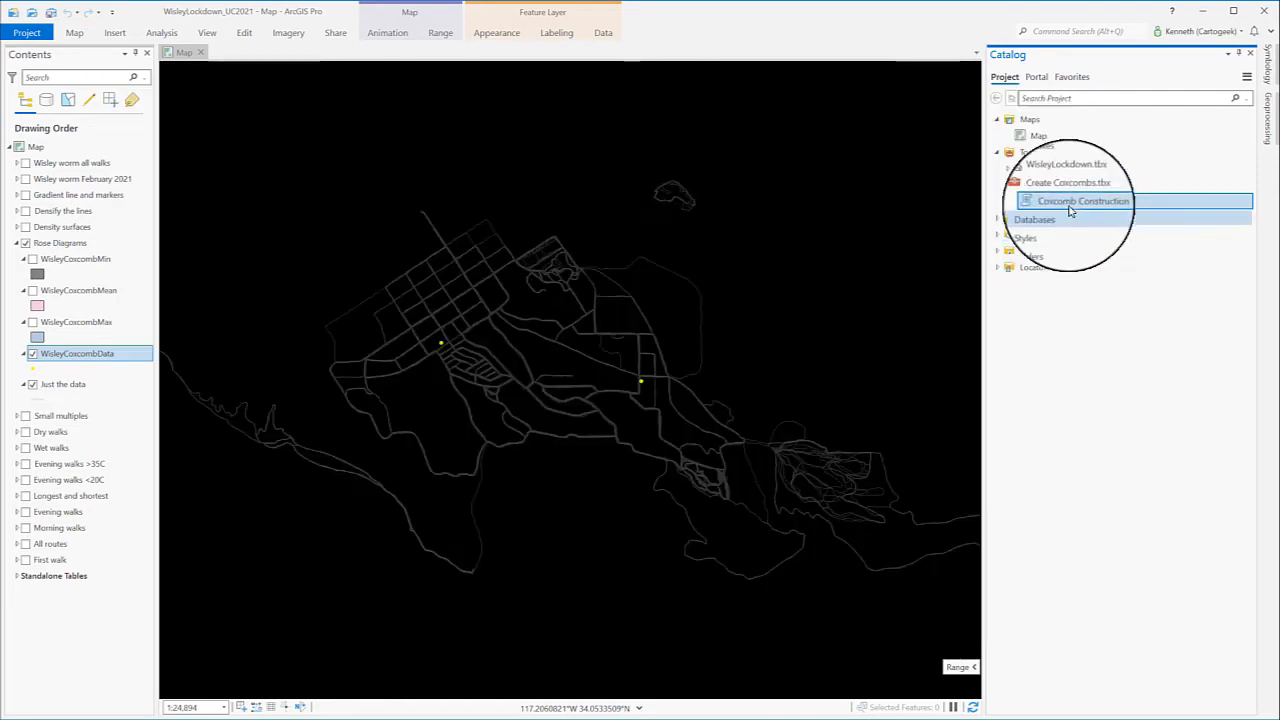
Step: Launch Coxcomb Construction and set WisleyCoxcombData as its Input Features
right_click(1082, 201)
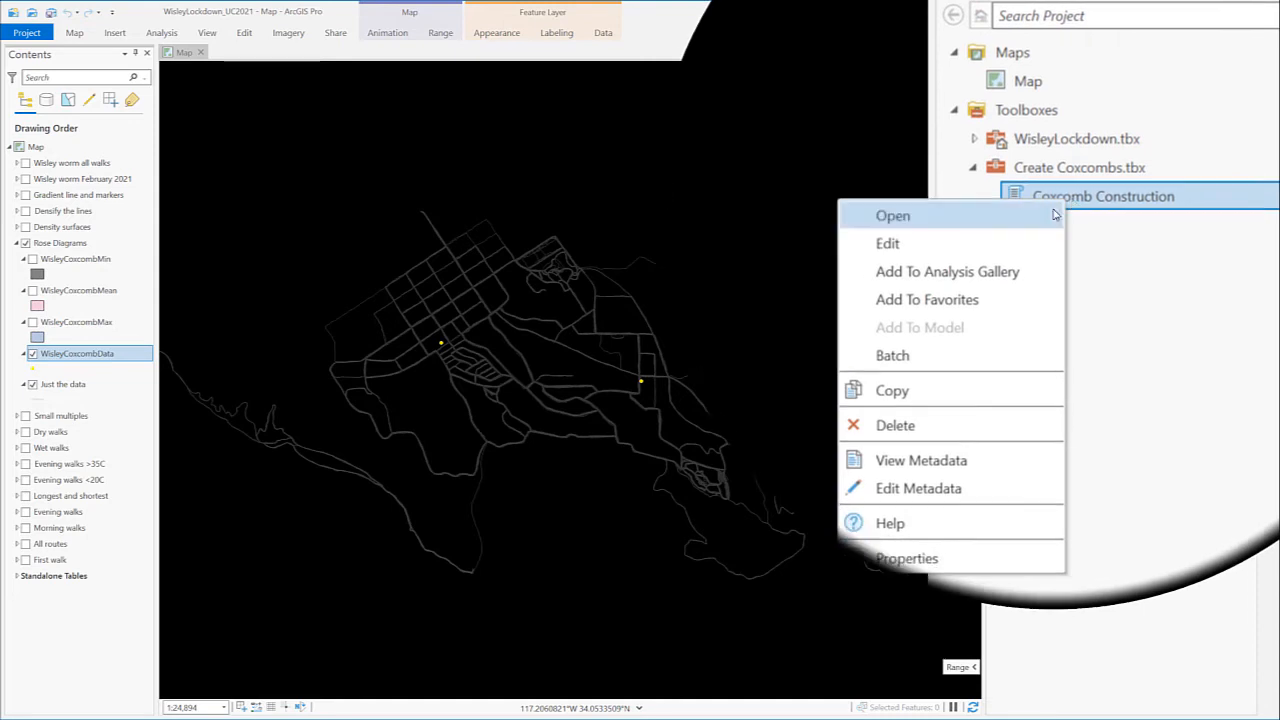
left_click(892, 215)
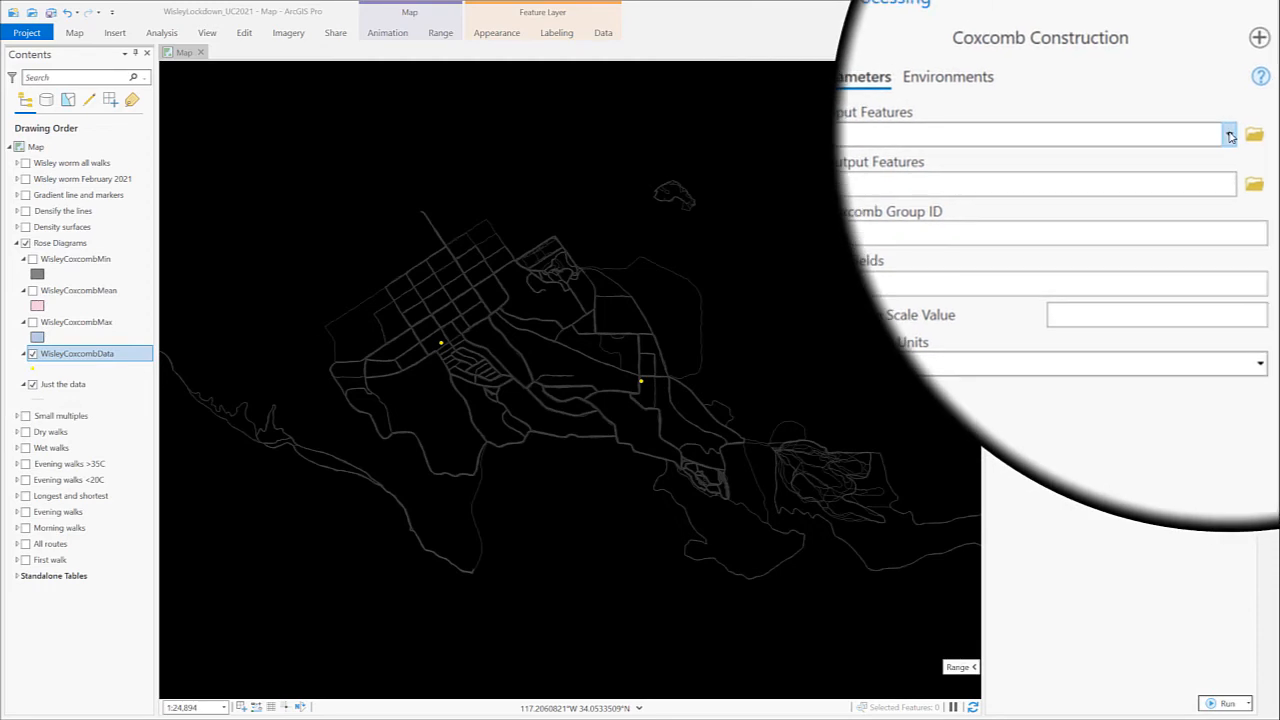
left_click(1229, 133)
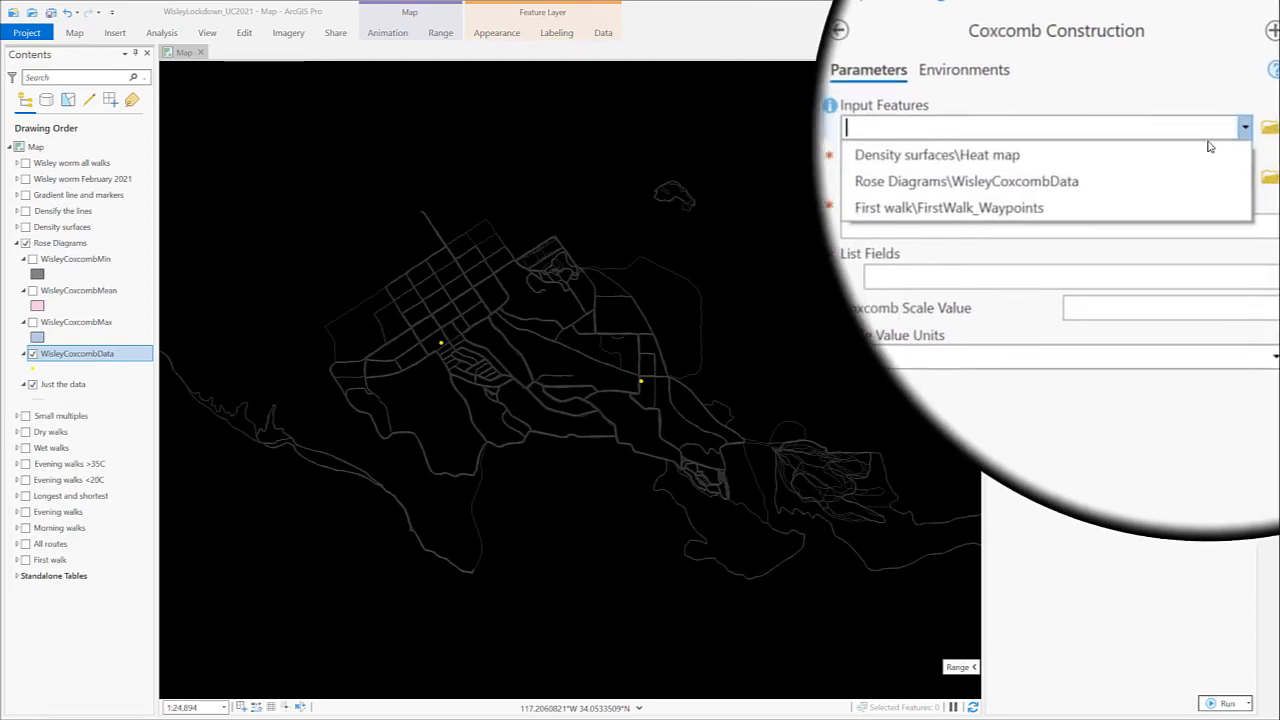
left_click(966, 181)
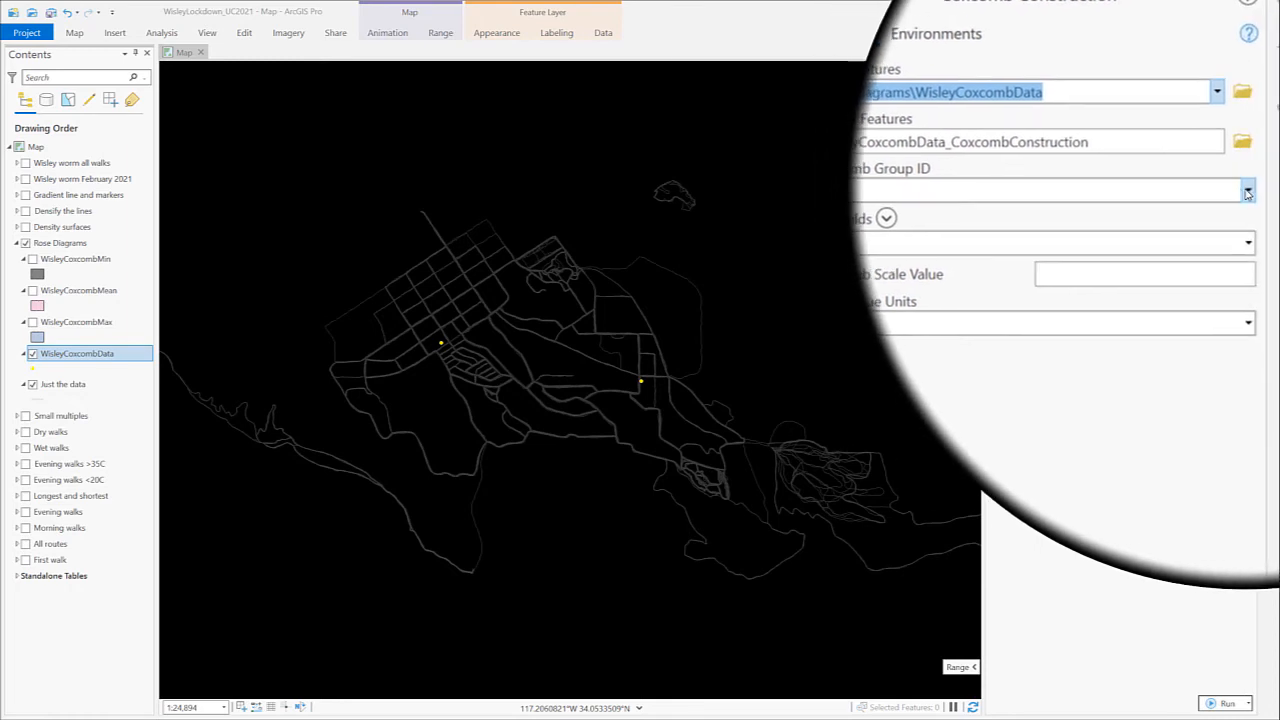
Step: Set Coxcomb Group ID to group and add the Jan and Feb fields to List Fields
left_click(1247, 189)
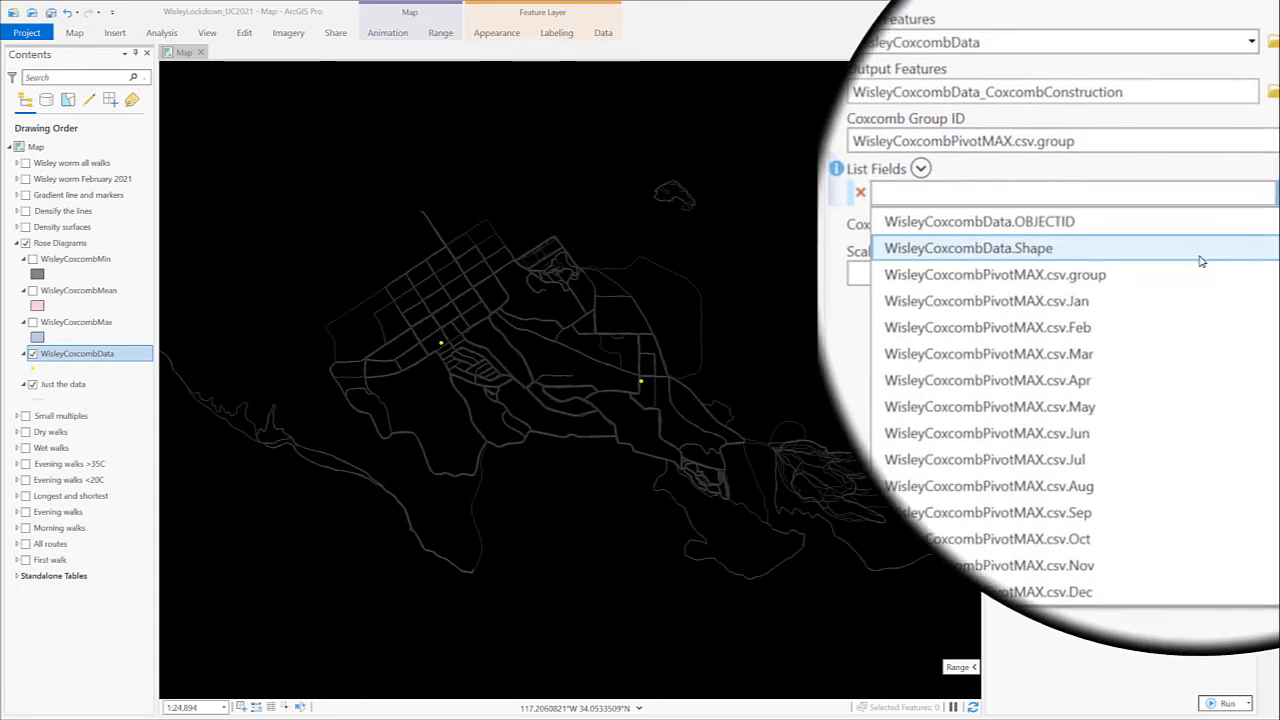
left_click(986, 300)
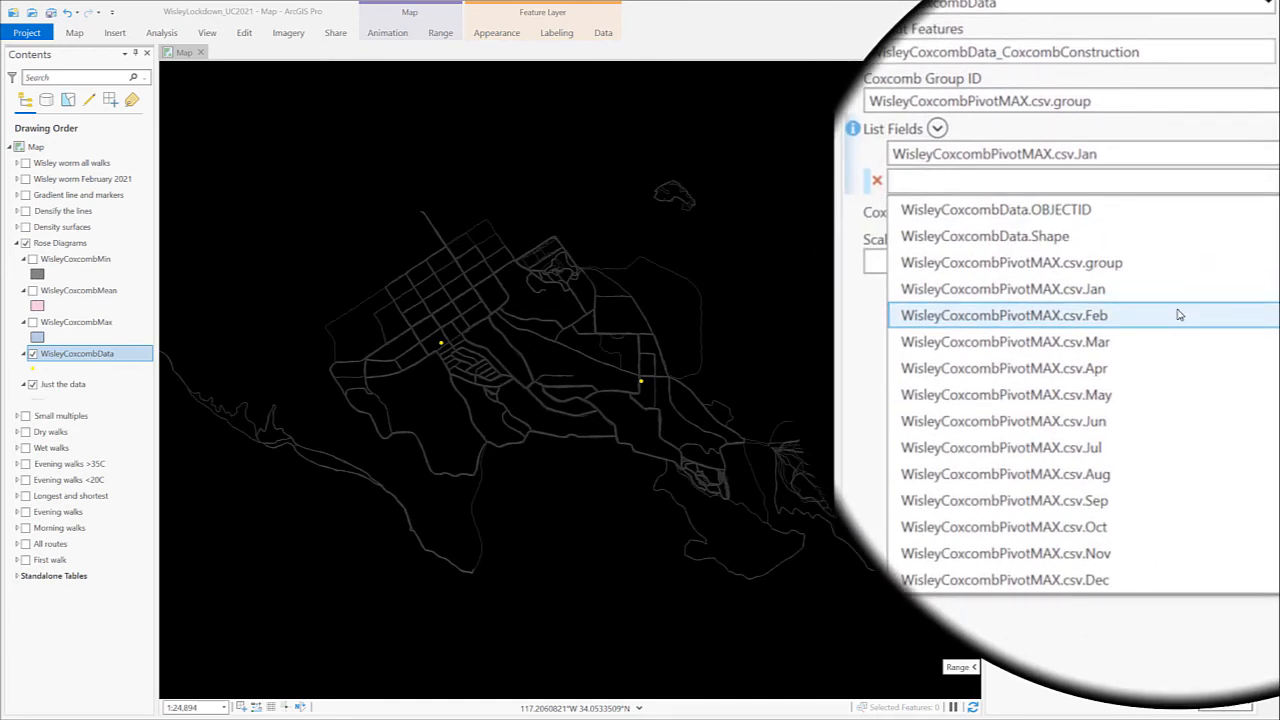
left_click(1003, 315)
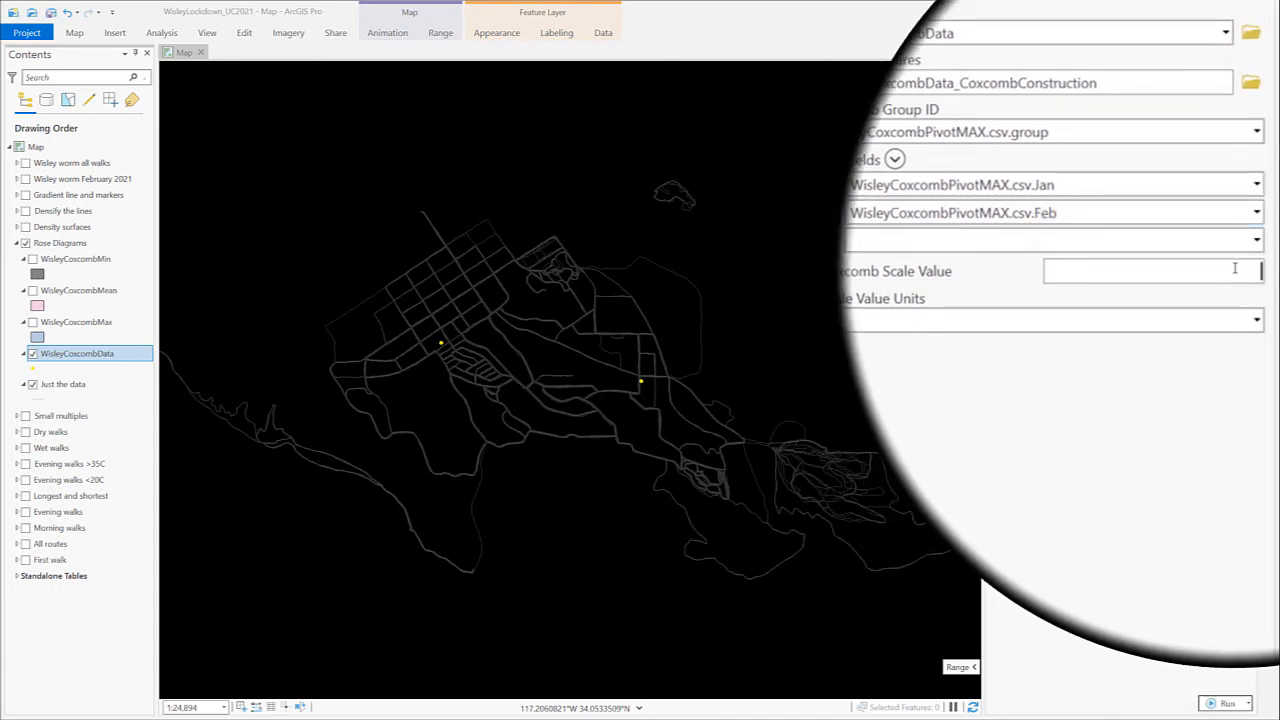
Step: Run with Coxcomb Scale Value 10, then turn on the WisleyCoxcombMean and WisleyCoxcombMin layers
type("10")
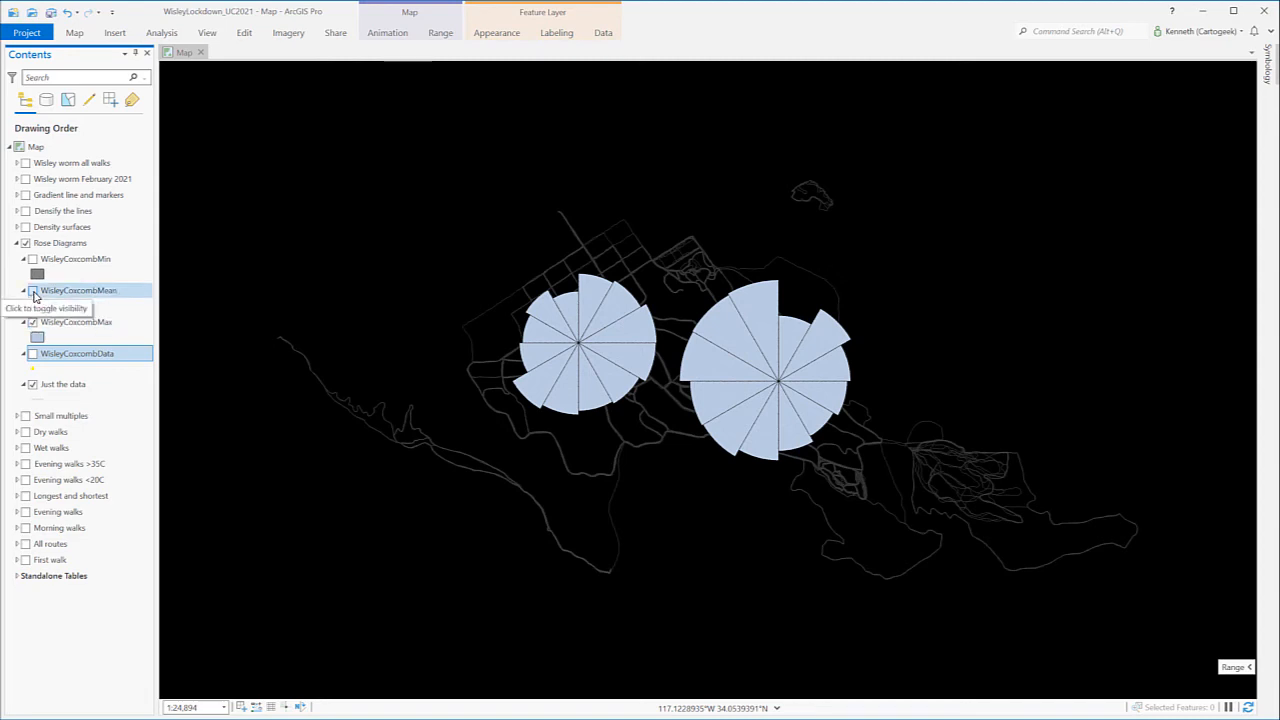
left_click(33, 290)
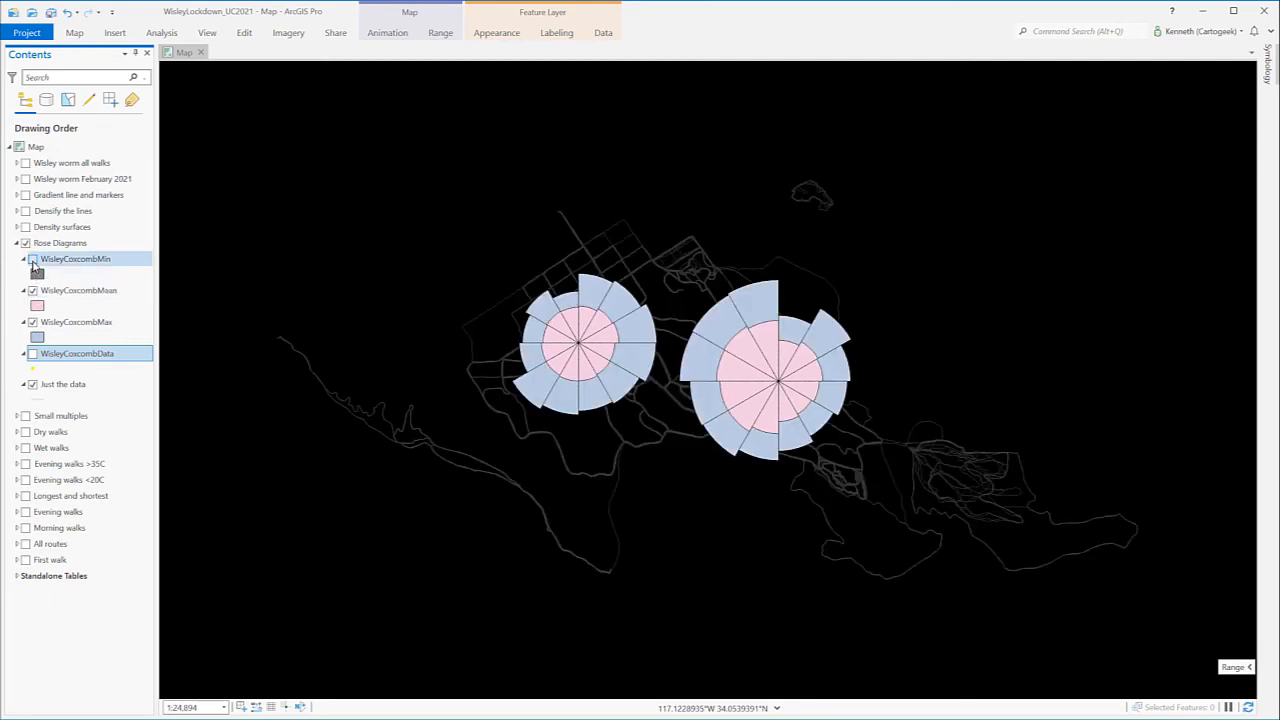
left_click(33, 258)
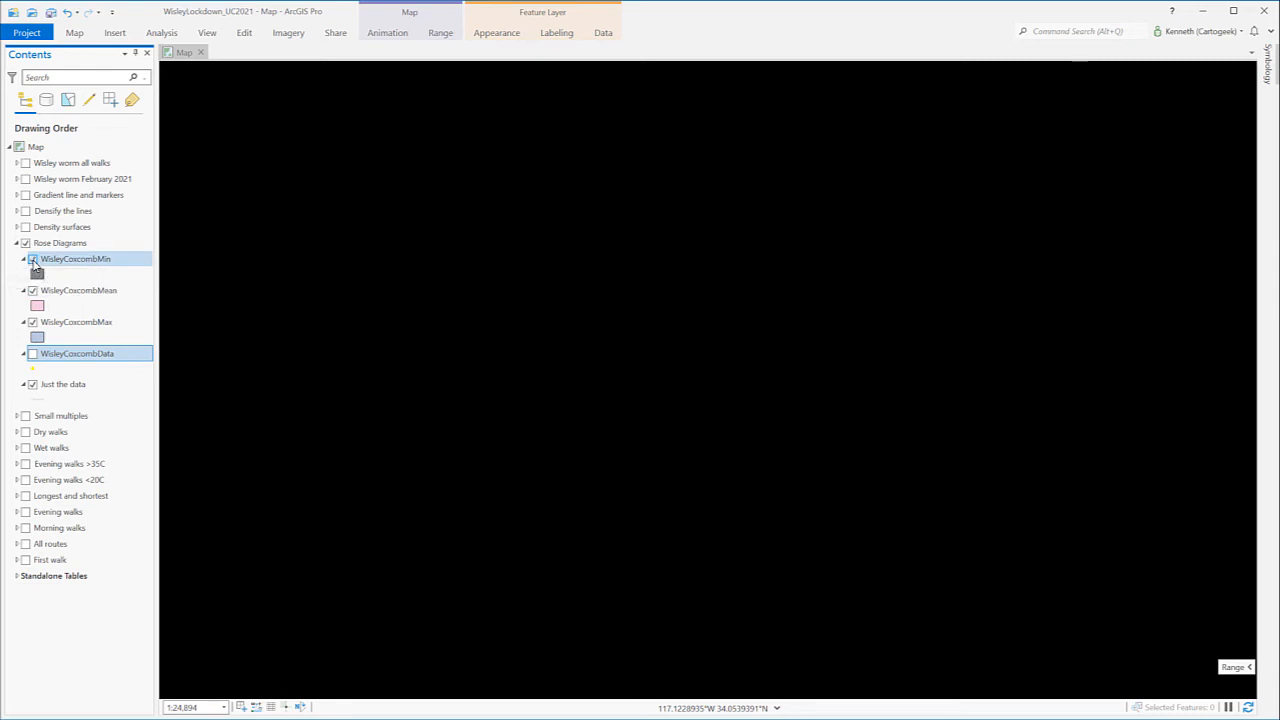